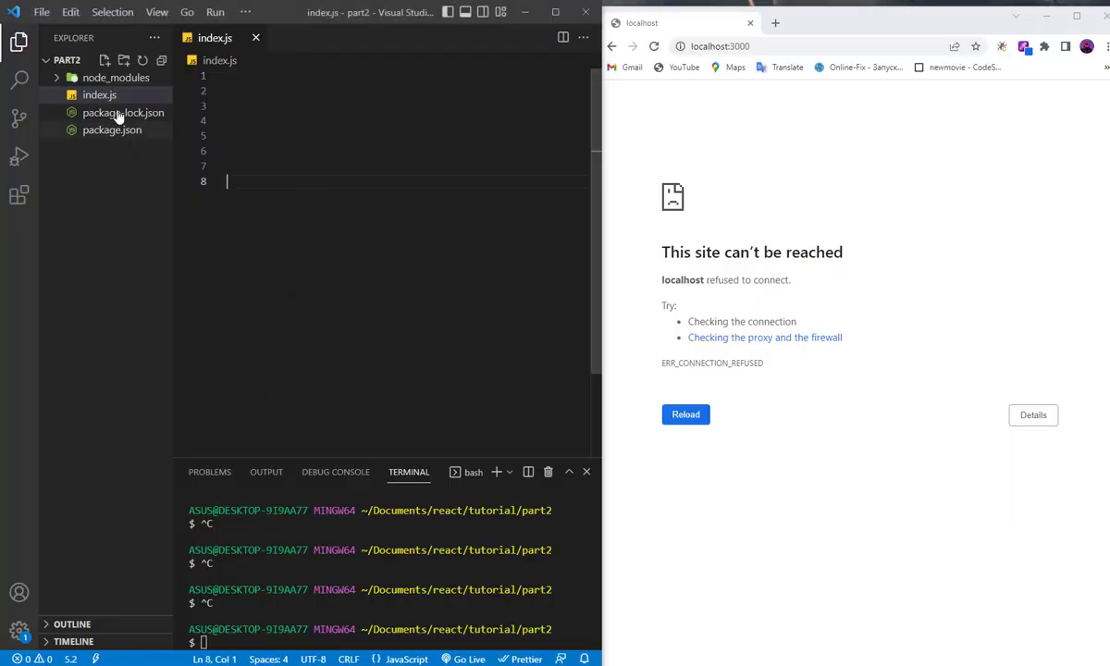
- In index.js, write const express = require('express'), const app = express() and const port = 3000
{"action": "left_click", "coordinate": [112, 129]}
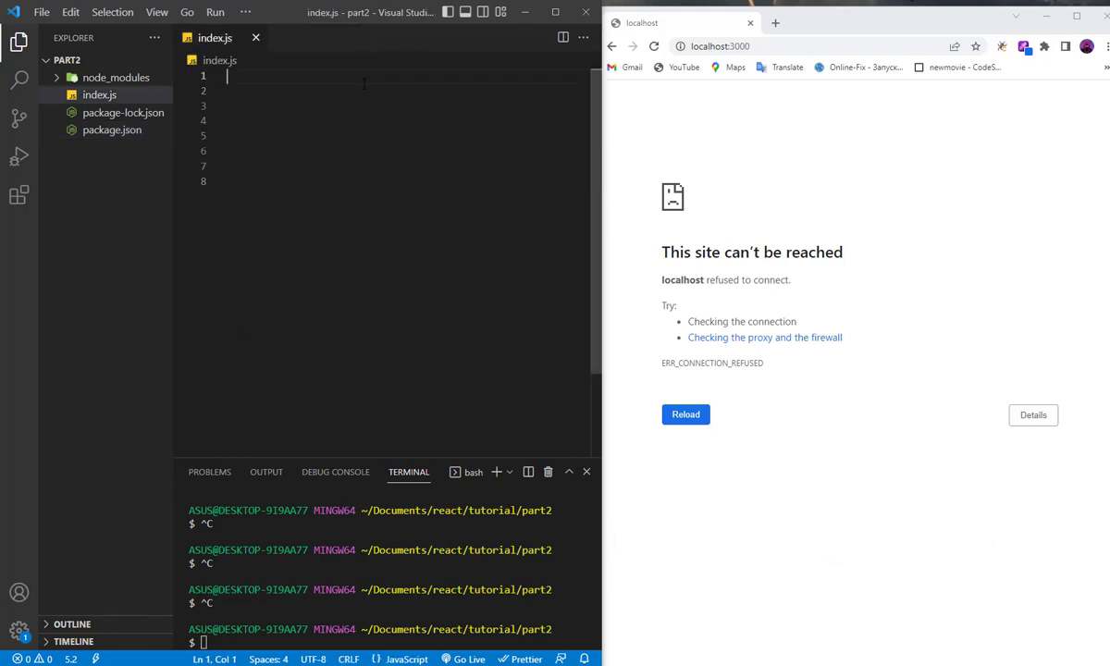
{"action": "type", "text": "c"}
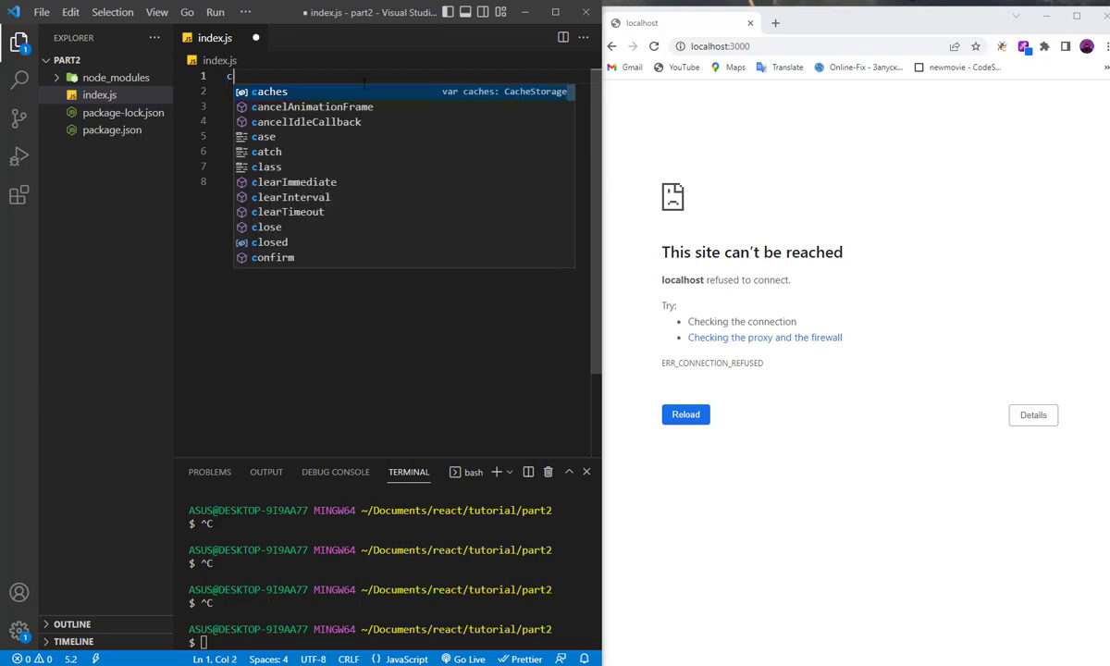
{"action": "type", "text": "onst"}
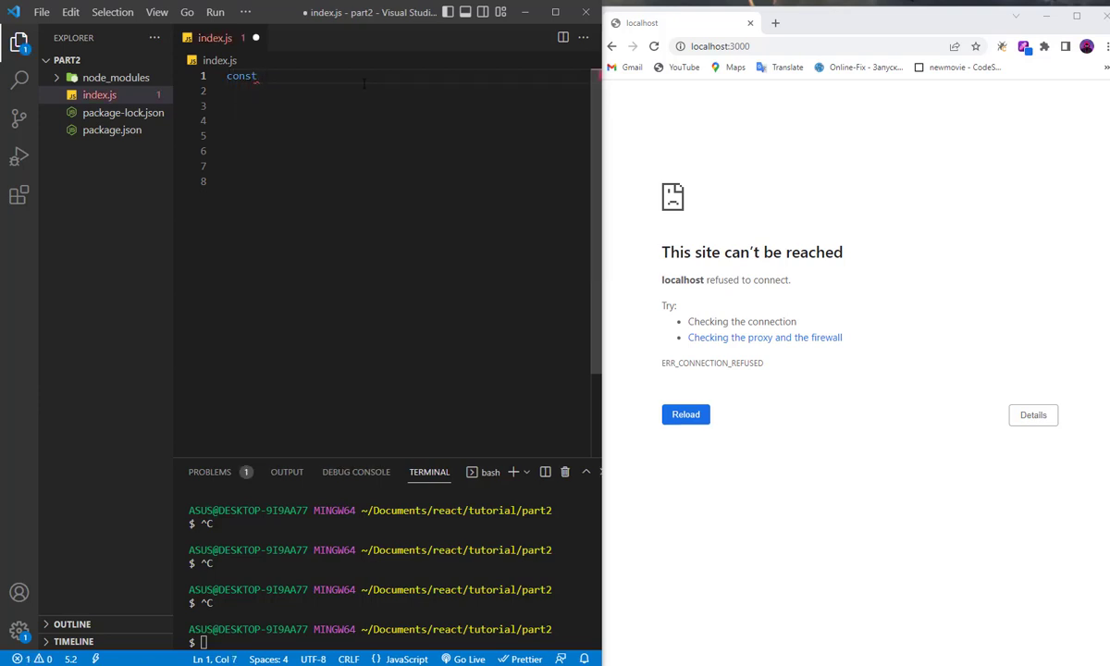
{"action": "type", "text": "esxp"}
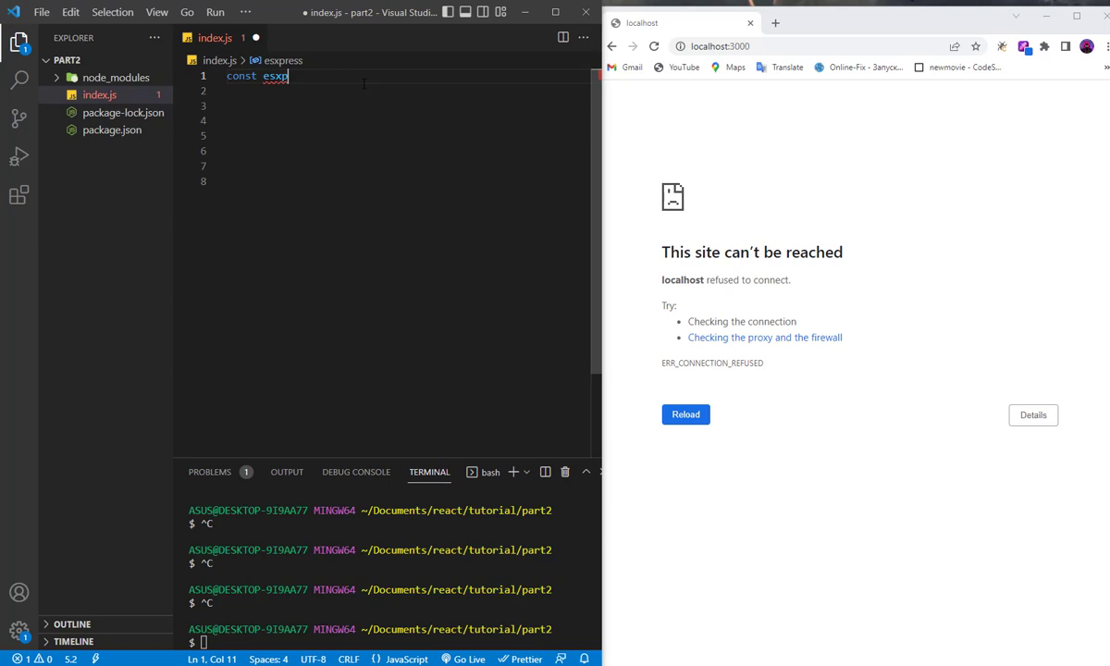
{"action": "type", "text": "ress="}
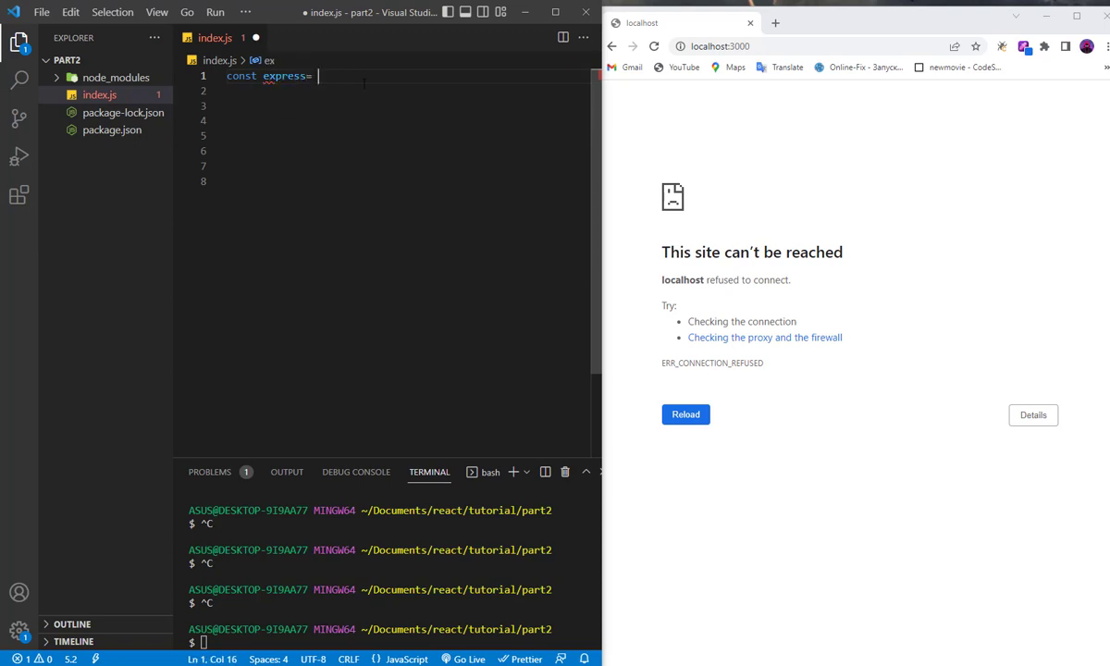
{"action": "type", "text": "require"}
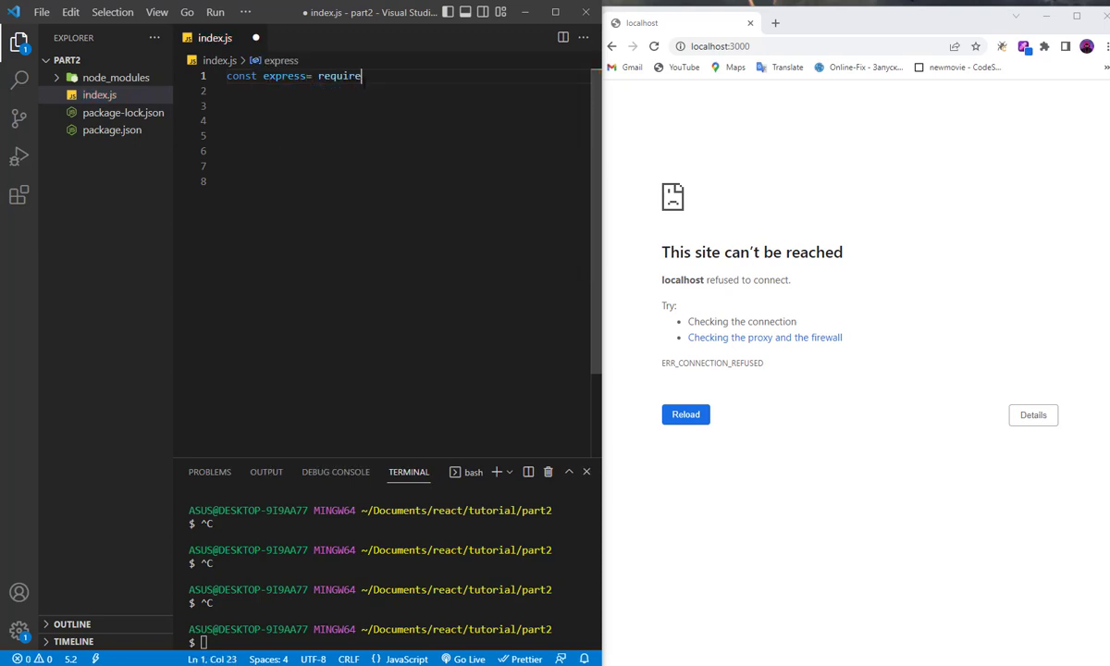
{"action": "type", "text": "('express')"}
{"action": "left_click", "coordinate": [405, 105]}
{"action": "type", "text": "const app ="}
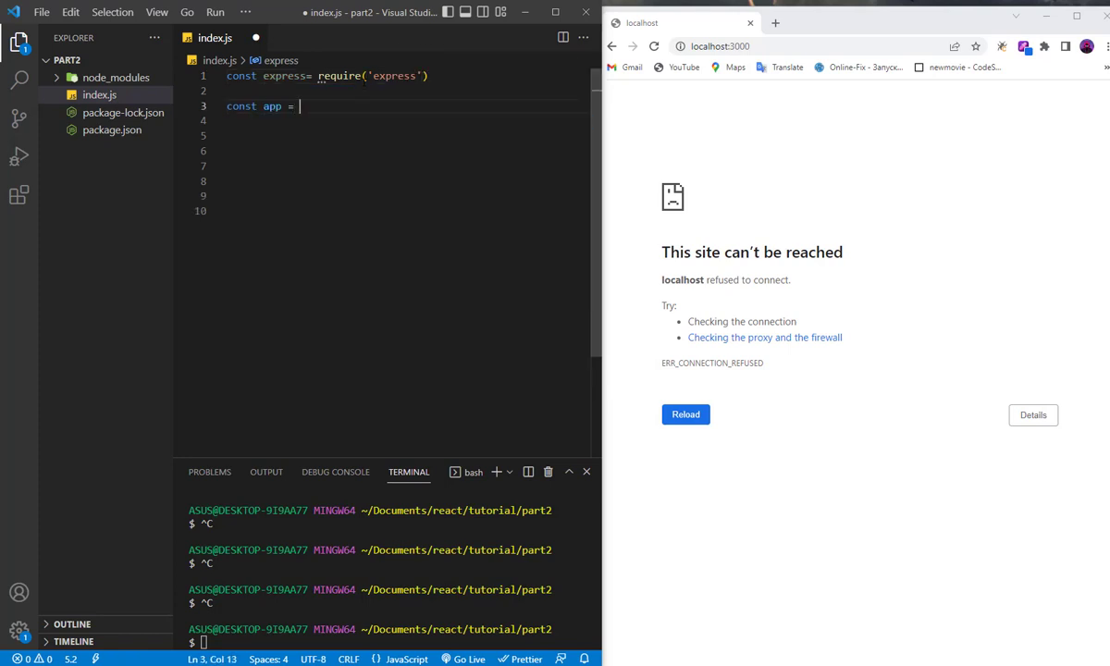
{"action": "type", "text": "express("}
{"action": "left_click", "coordinate": [409, 150]}
{"action": "type", "text": "a"}
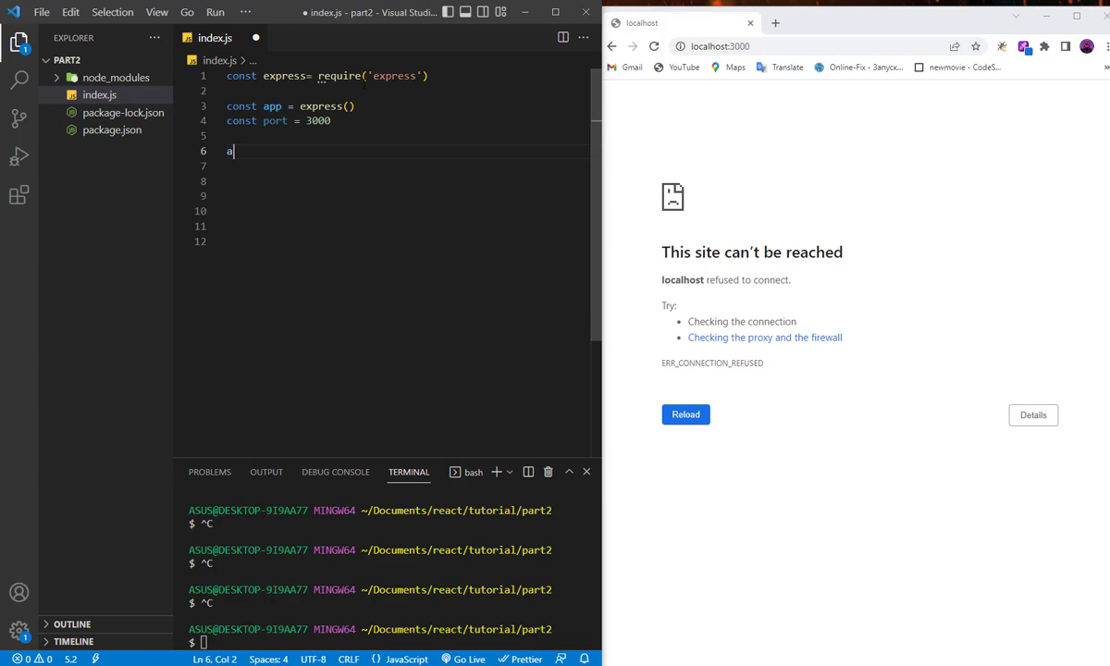
- Add app.post('/') that destructures {name} from req.body and runs console.log(name)
{"action": "type", "text": "pp.post"}
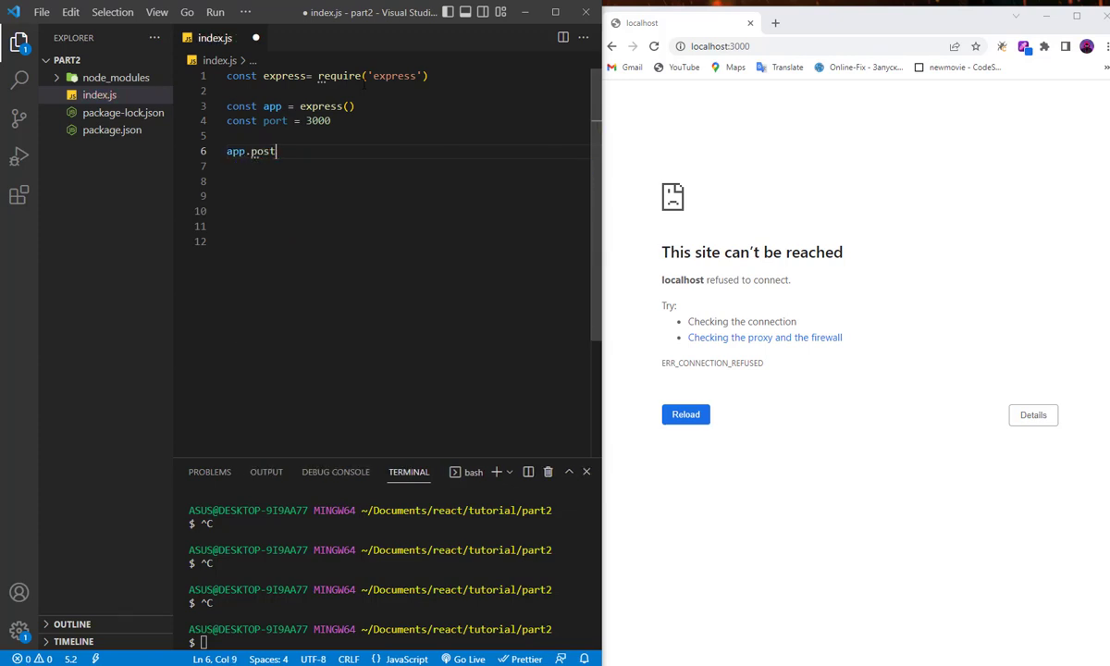
{"action": "type", "text": "()"}
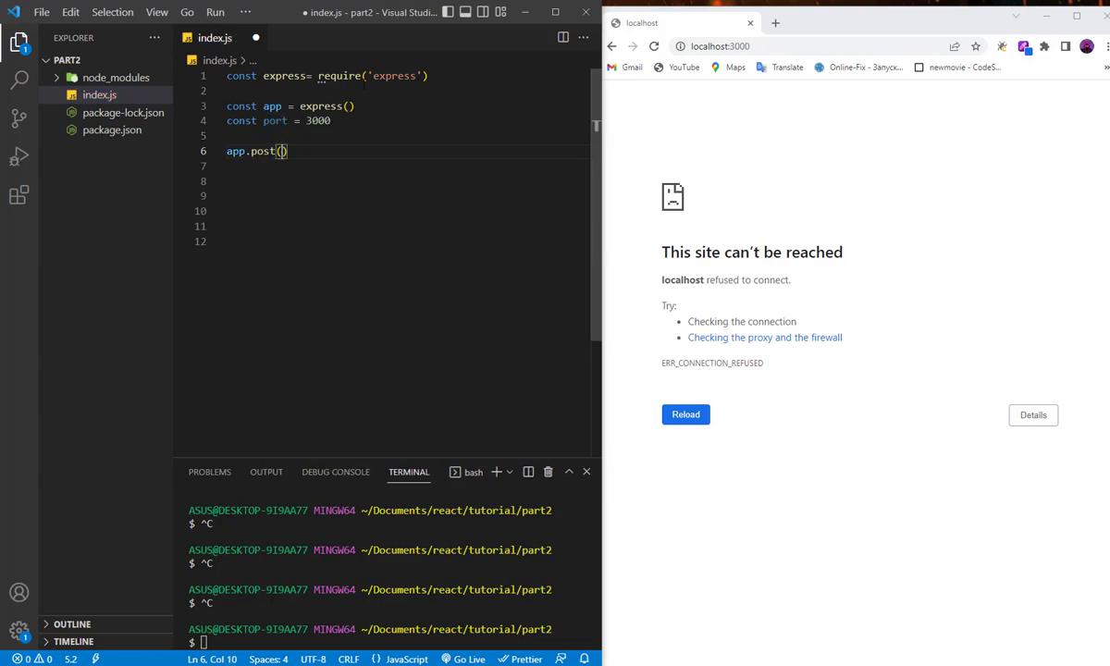
{"action": "type", "text": "'/'"}
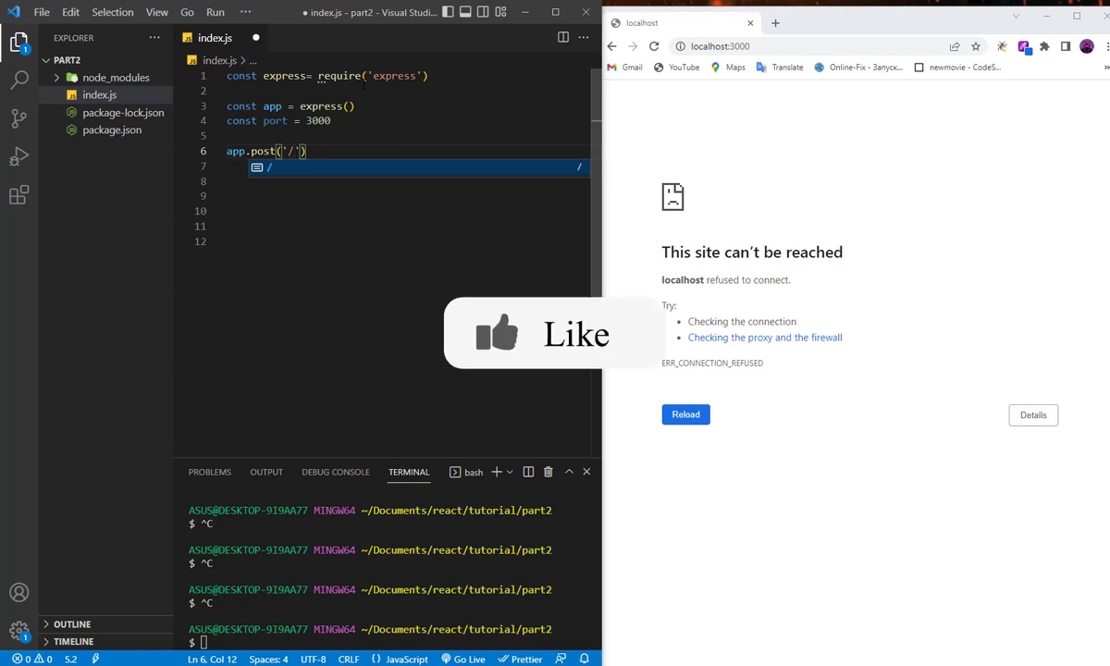
{"action": "type", "text": ",(req,res"}
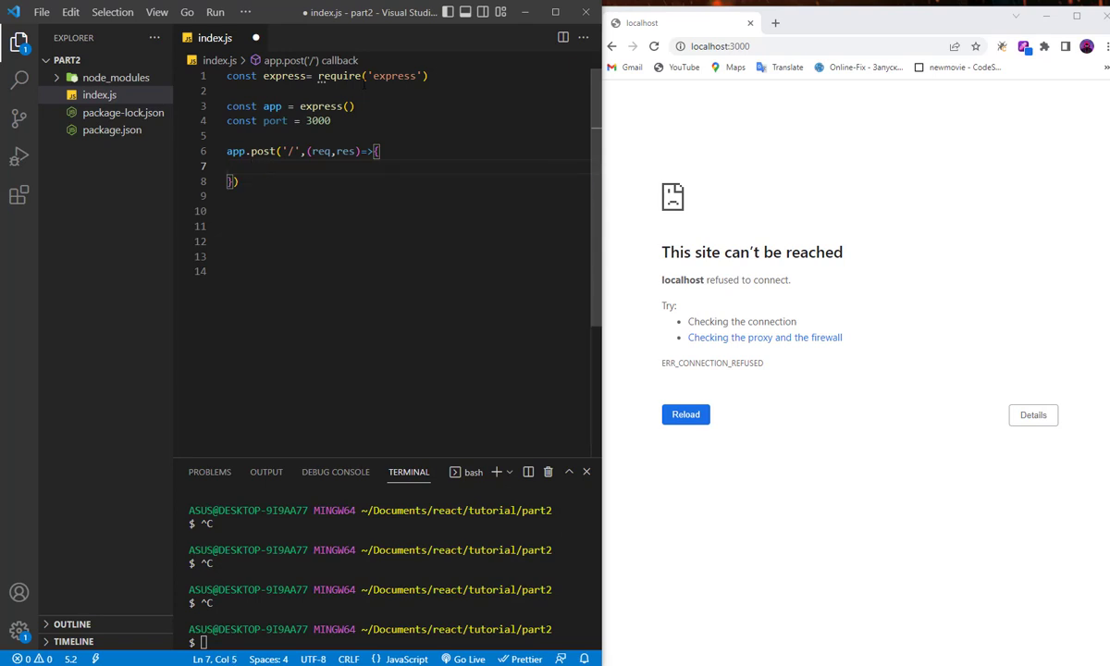
{"action": "type", "text": "const {} ="}
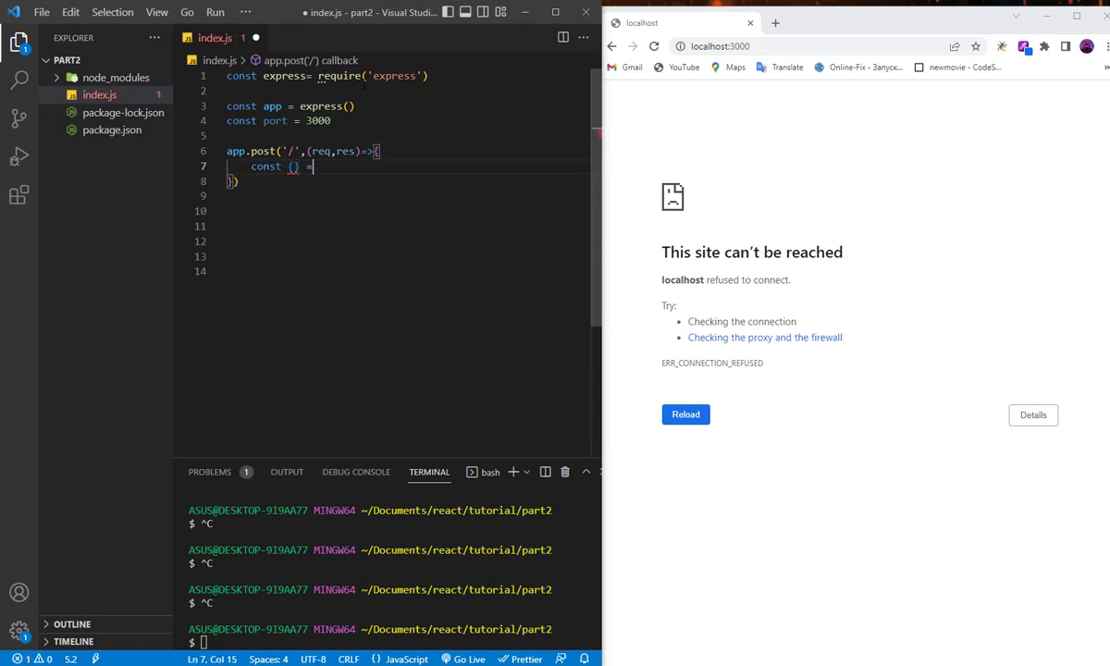
{"action": "type", "text": "req"}
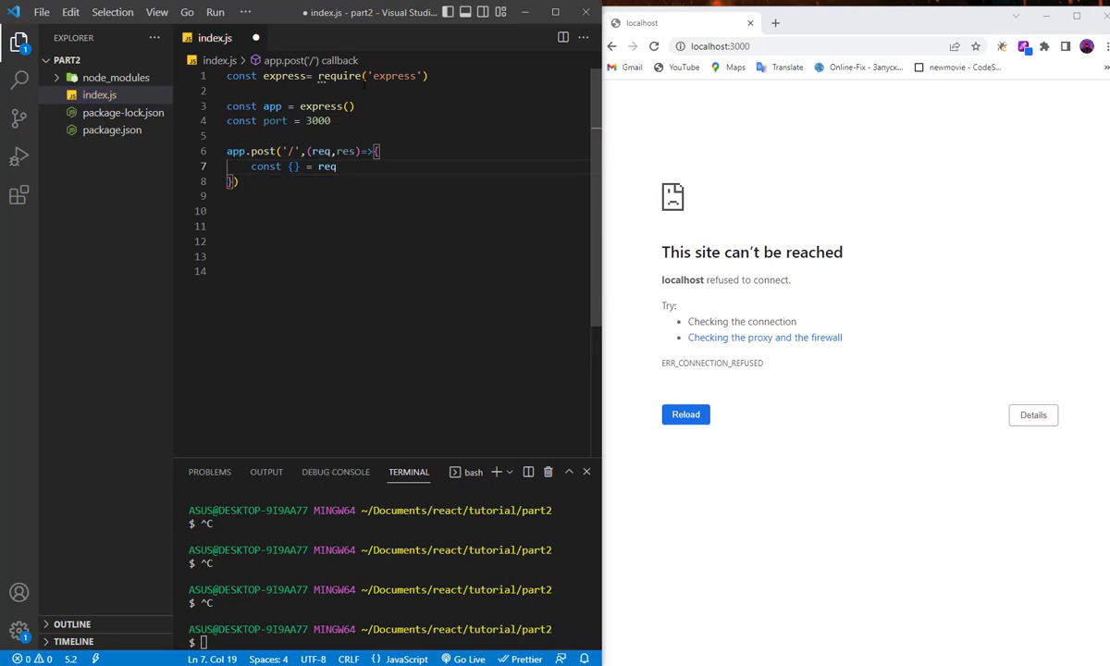
{"action": "type", "text": ".body"}
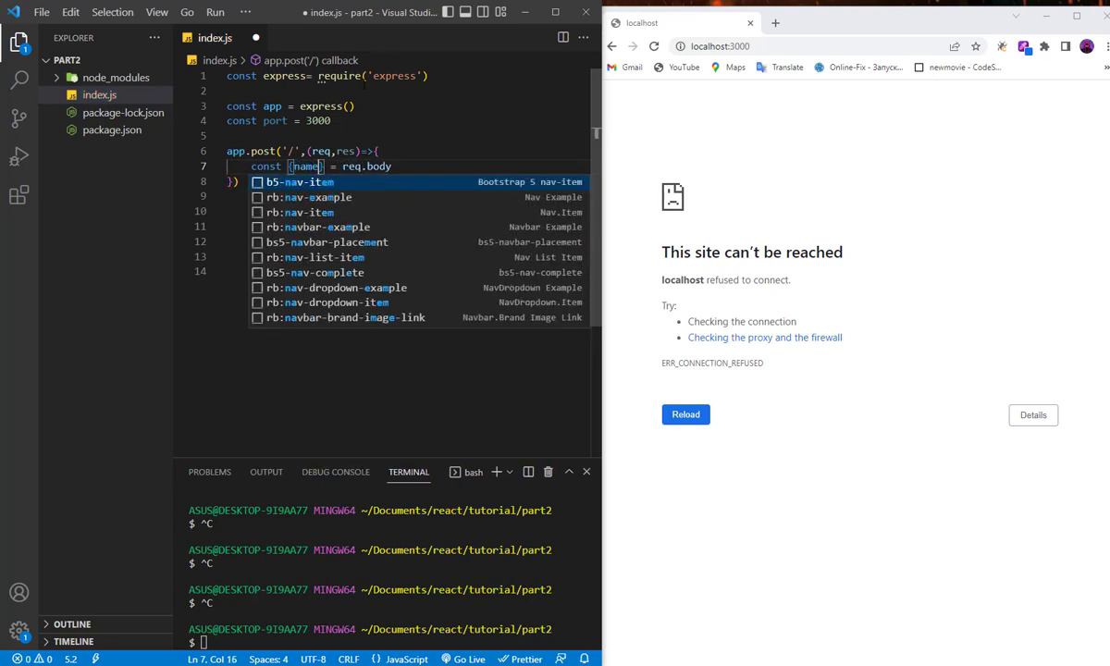
{"action": "type", "text": "console.log("}
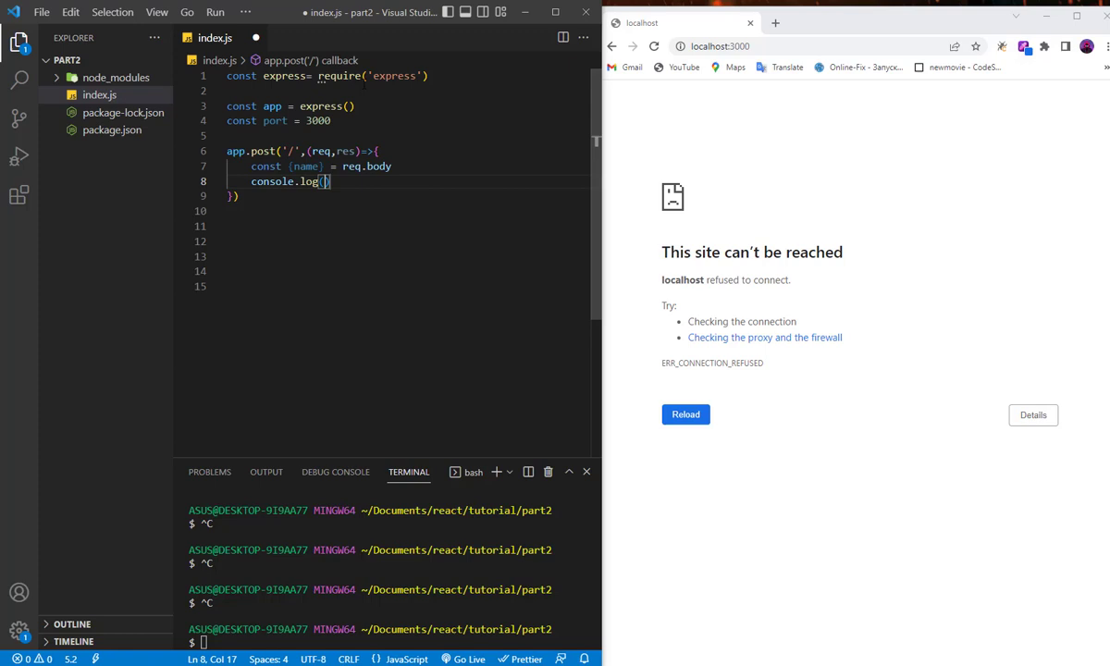
{"action": "type", "text": "name"}
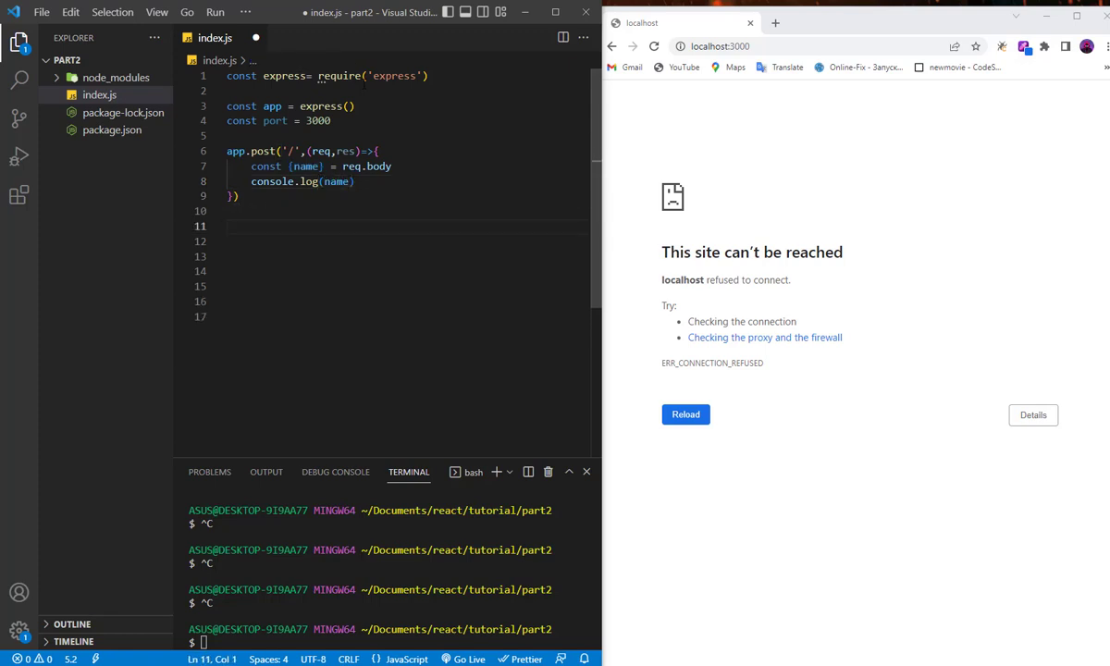
- Add app.listen(port) logging `listening on port ${port}`, then save index.js
{"action": "type", "text": "app.listen(port,()="}
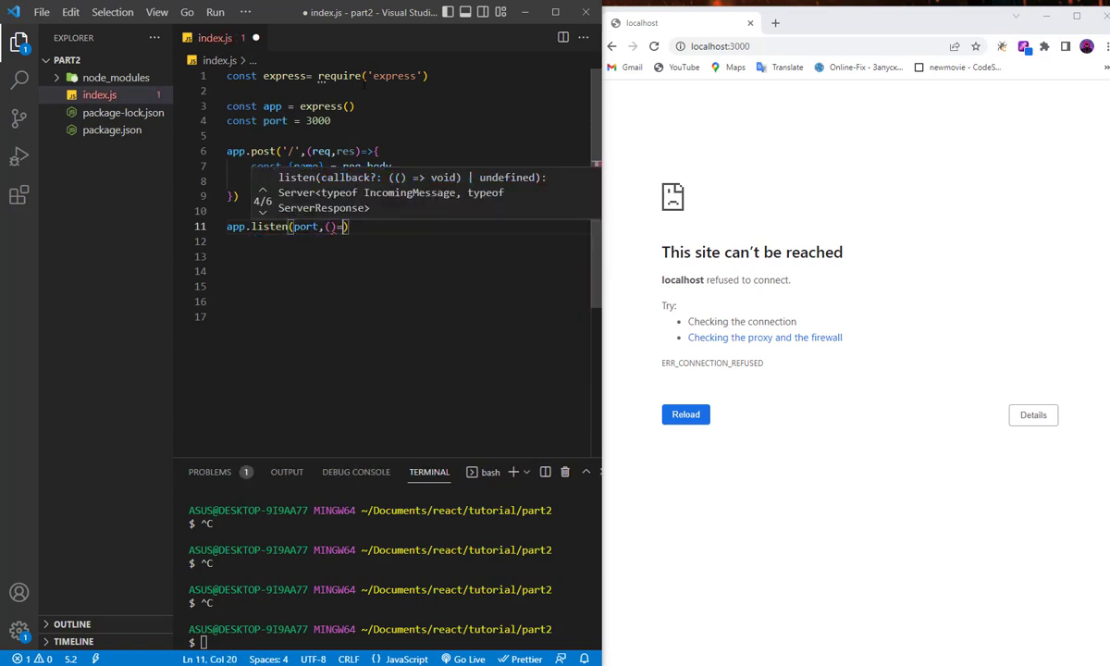
{"action": "type", "text": "c"}
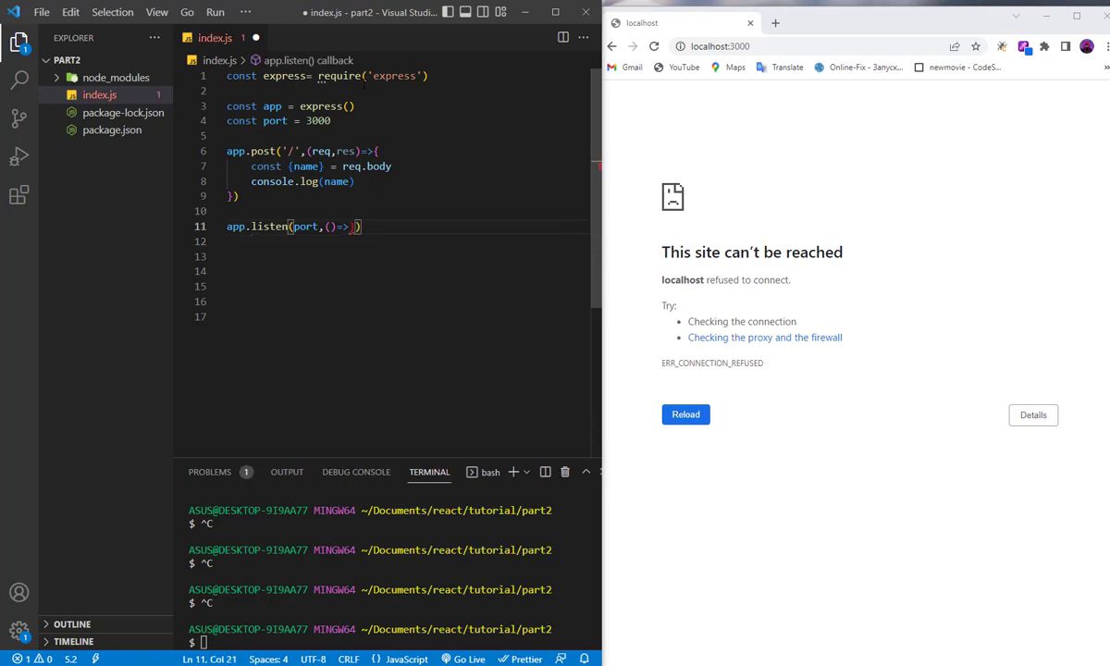
{"action": "type", "text": "console.log()"}
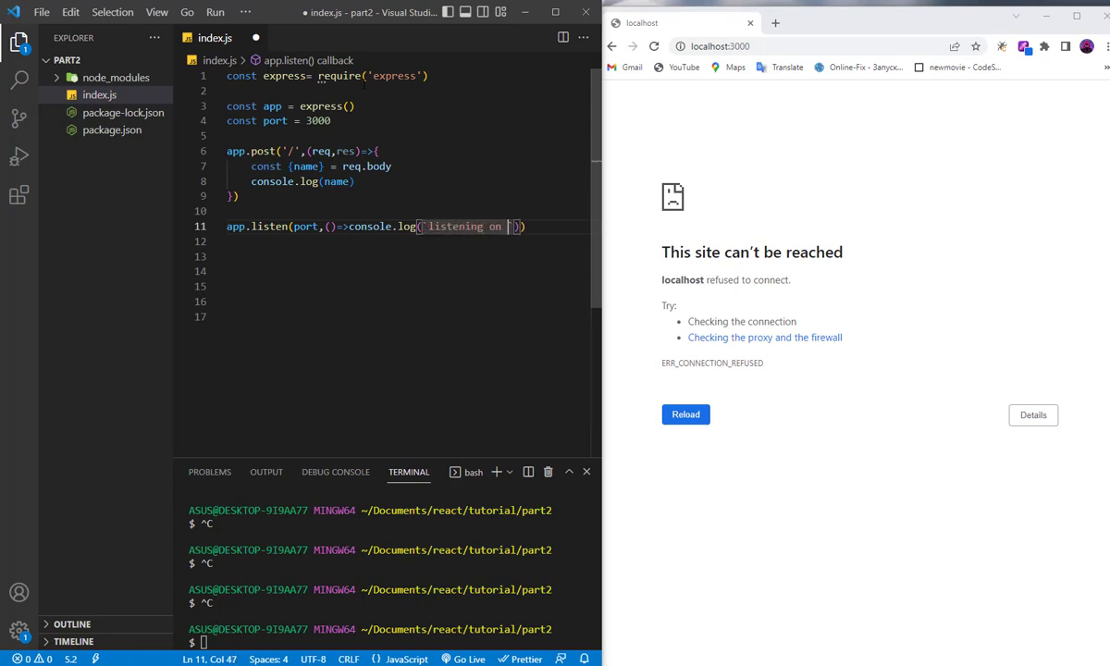
{"action": "type", "text": "port"}
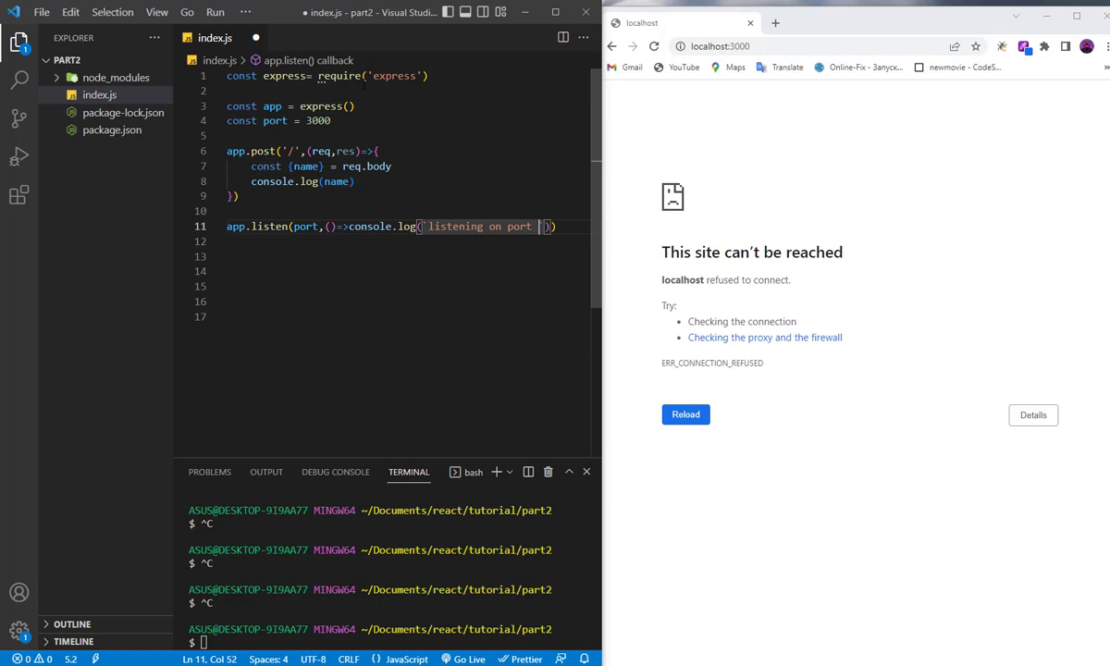
{"action": "type", "text": "${port"}
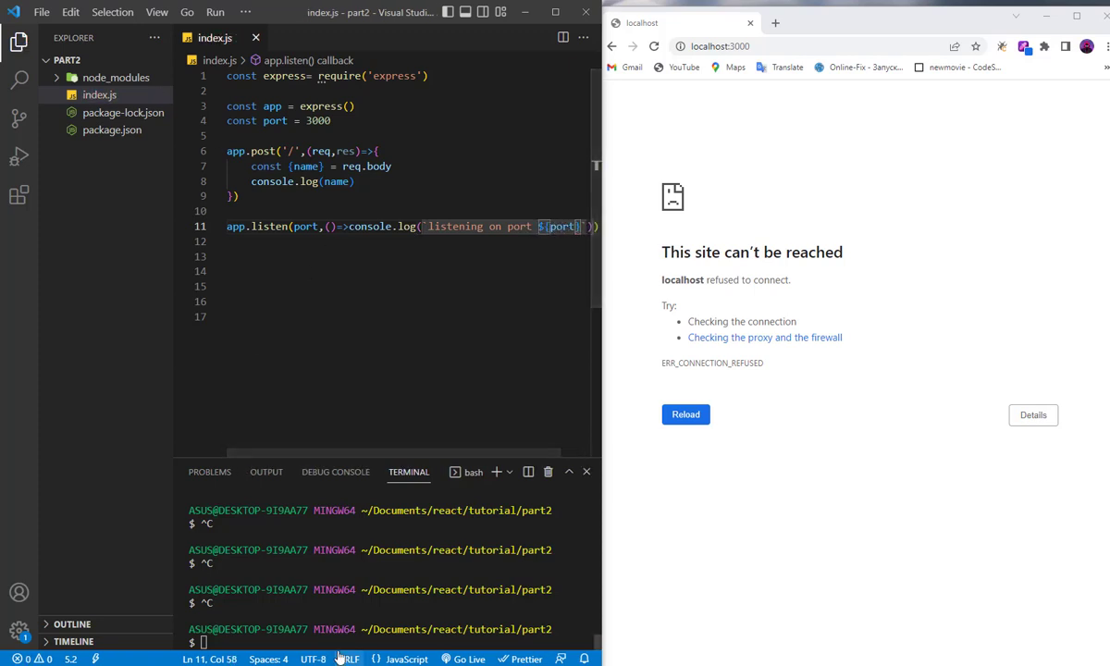
- Check the package.json dev script and run npm run dev, showing 'listening on port 3000'
{"action": "type", "text": "npm r"}
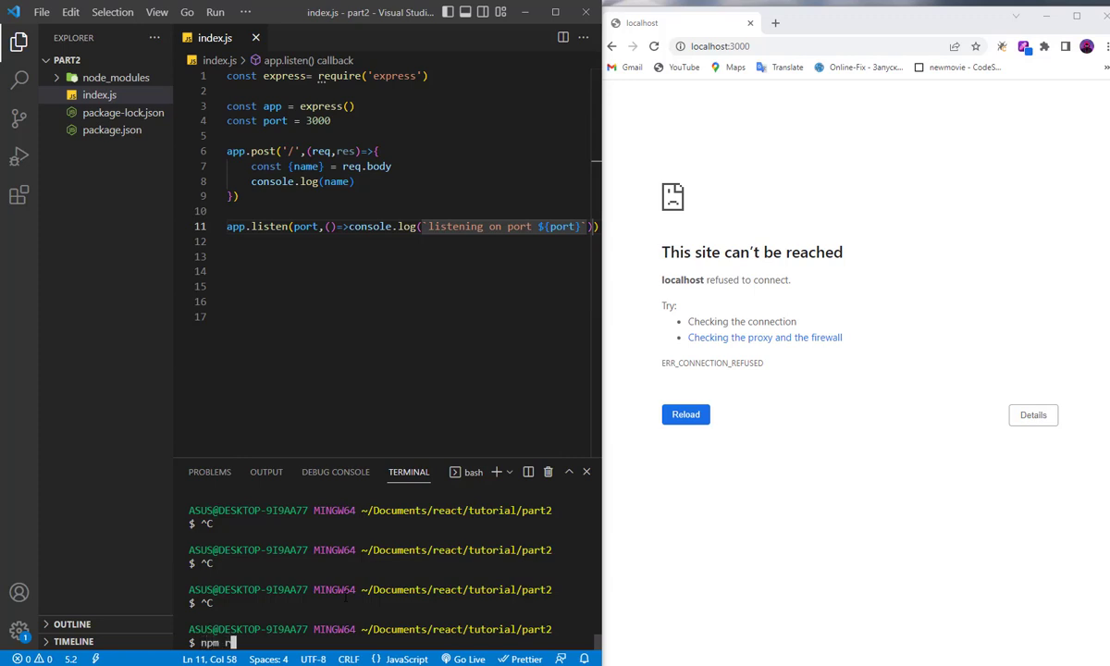
{"action": "type", "text": "un dev"}
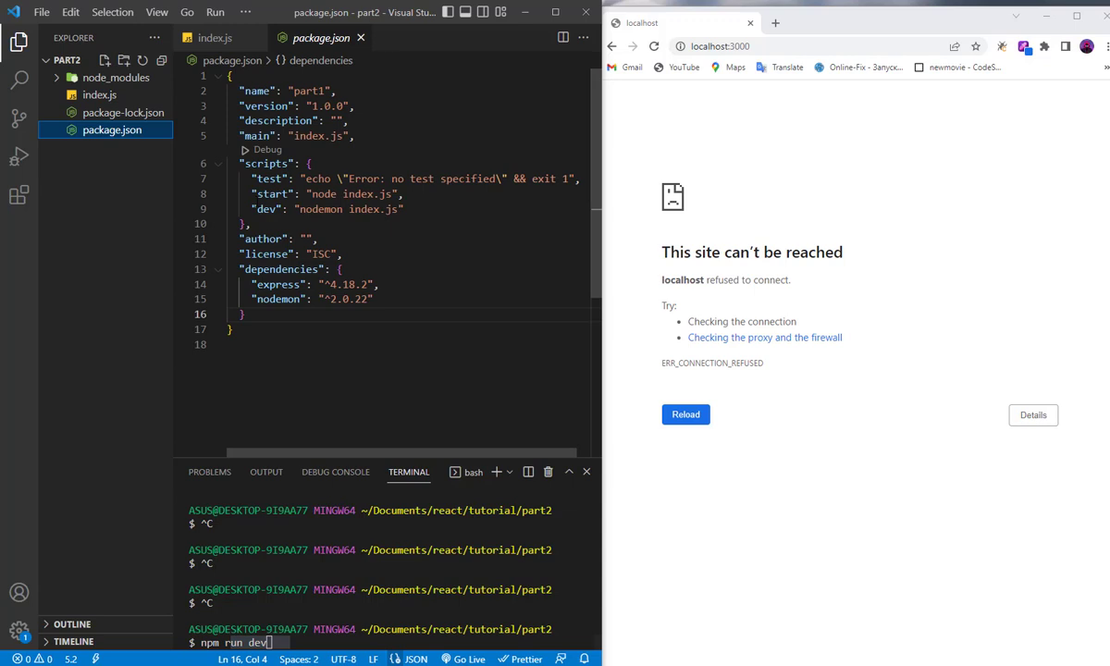
{"action": "triple_click", "coordinate": [324, 209]}
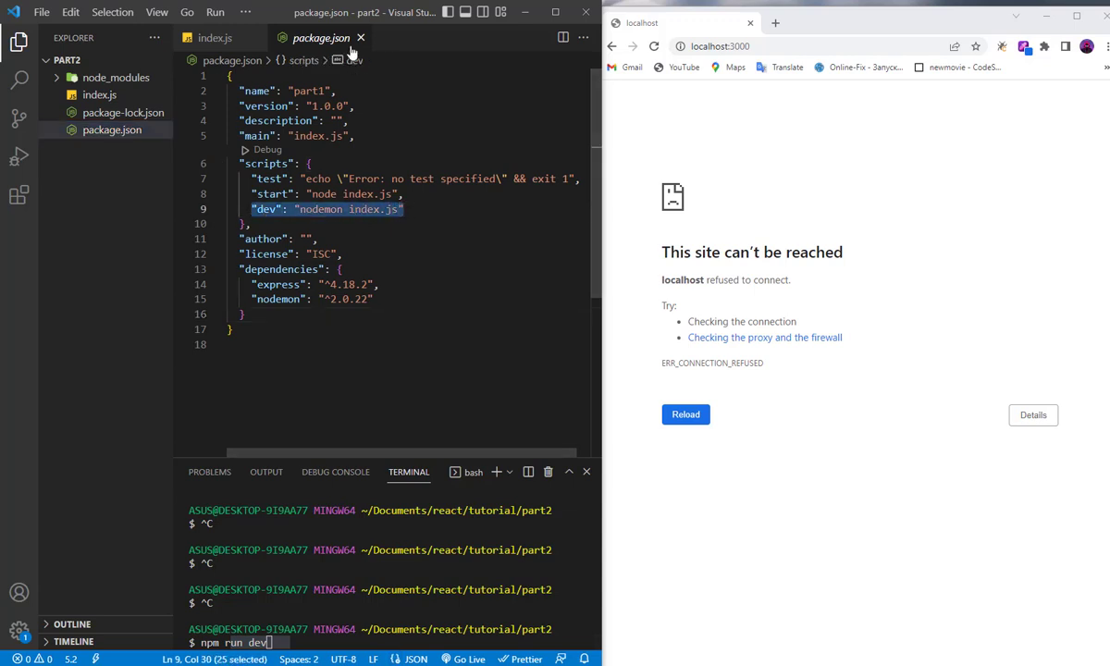
{"action": "left_click", "coordinate": [214, 38]}
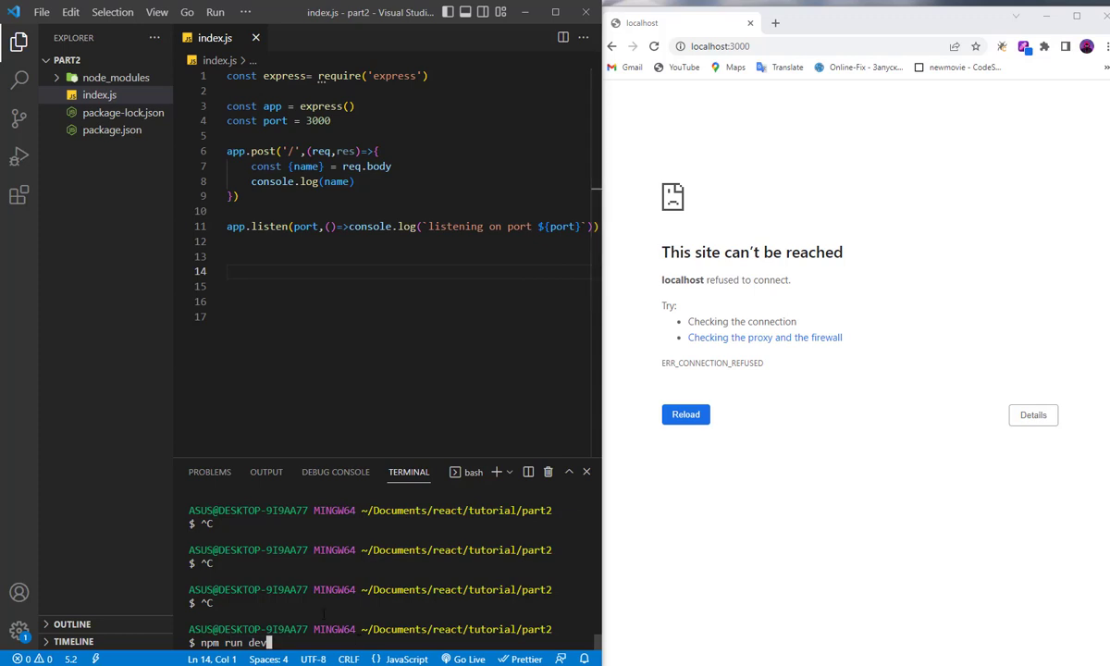
{"action": "key", "text": "Return"}
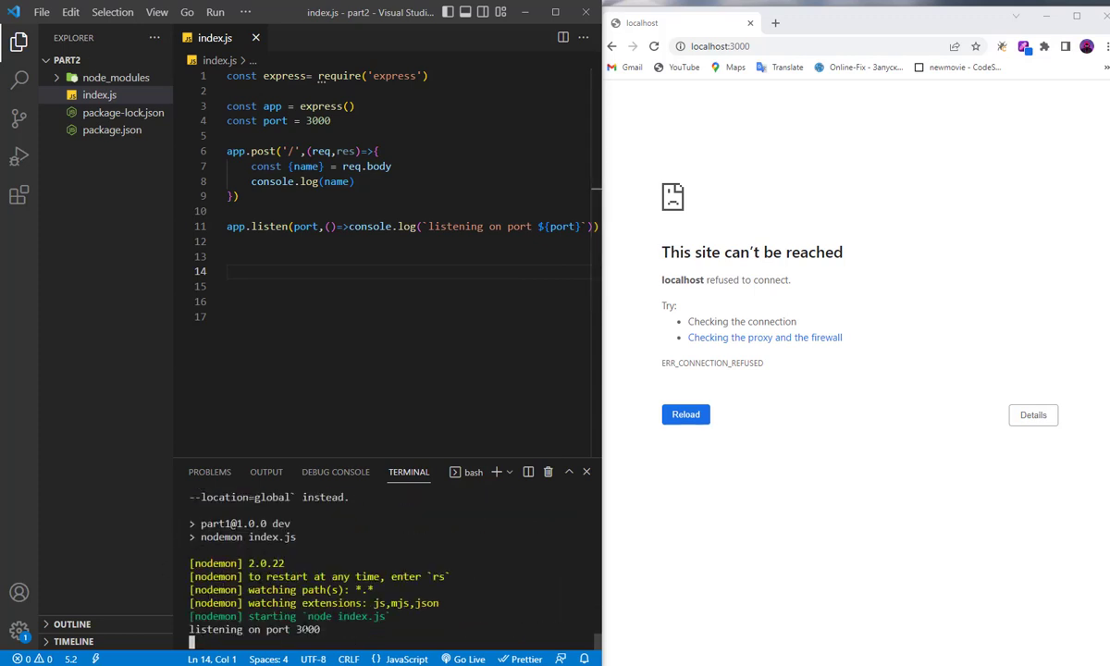
{"action": "left_click", "coordinate": [686, 413]}
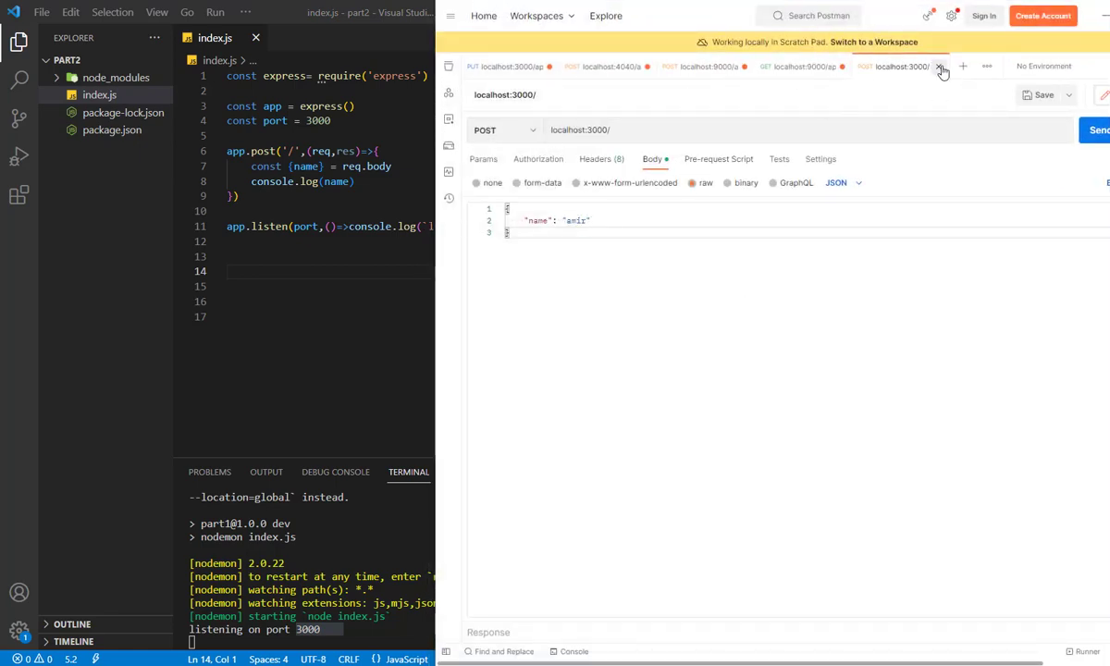
- Replace the old tab with a new POST request using a raw JSON body with name
{"action": "left_click", "coordinate": [940, 66]}
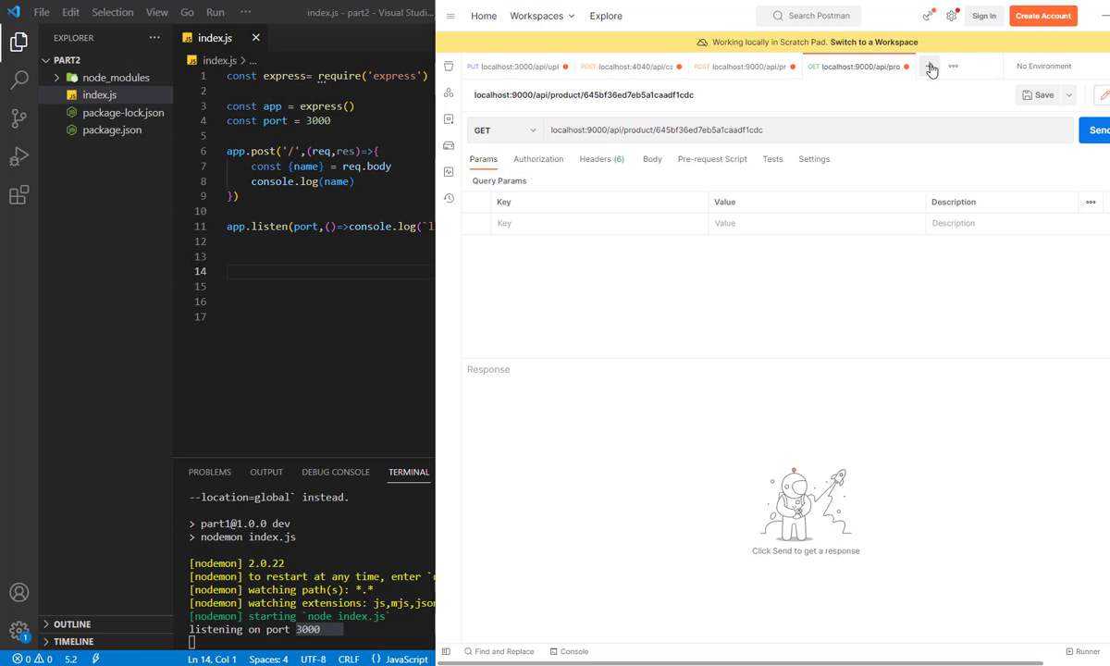
{"action": "left_click", "coordinate": [962, 66]}
{"action": "type", "text": "localhsot:300"}
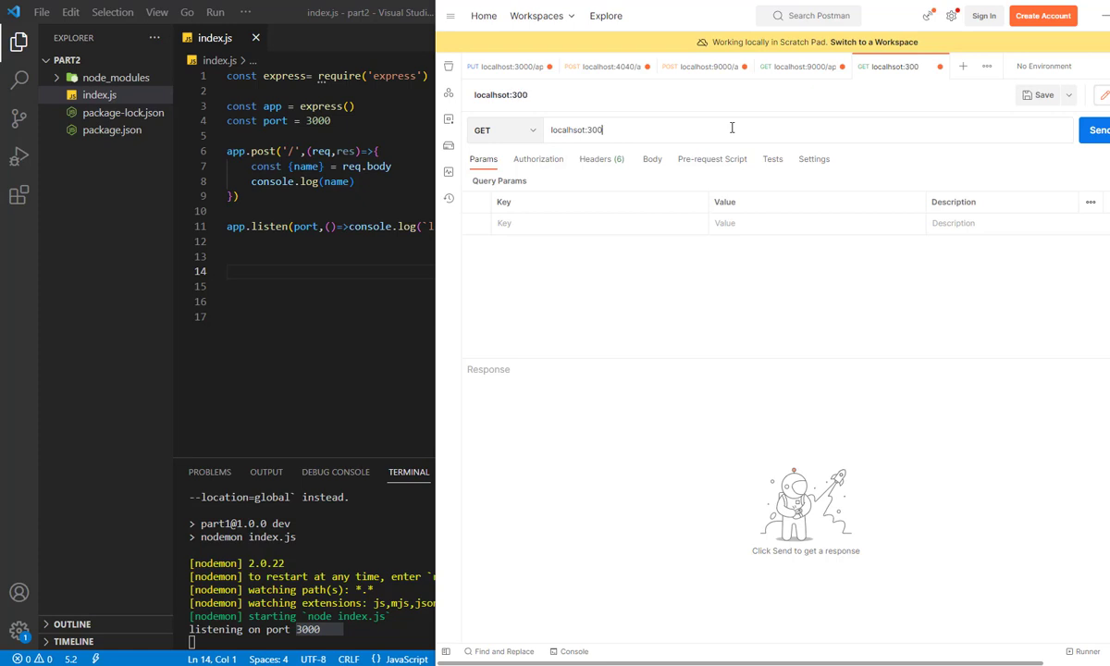
{"action": "left_click", "coordinate": [504, 129]}
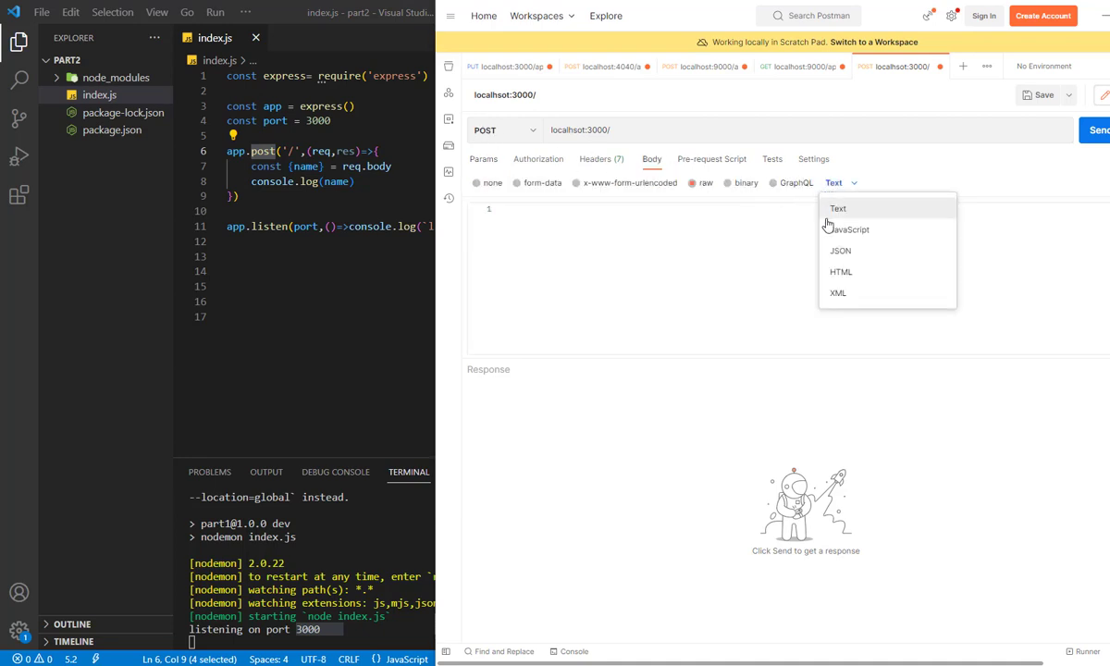
{"action": "left_click", "coordinate": [840, 250]}
{"action": "type", "text": "{"}
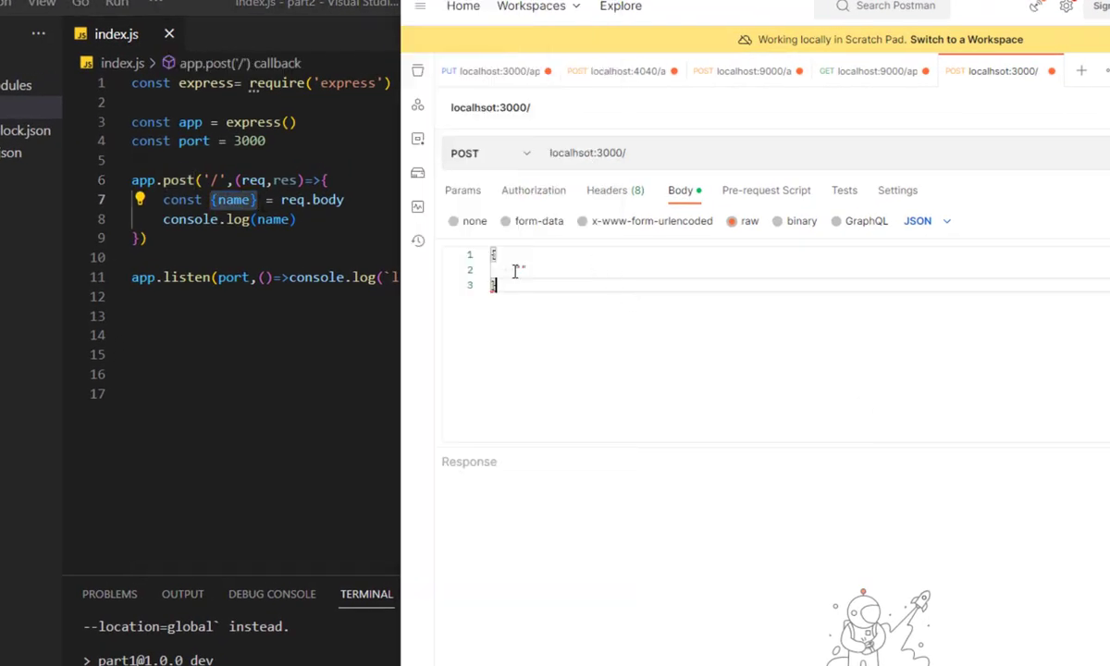
{"action": "type", "text": "name"}
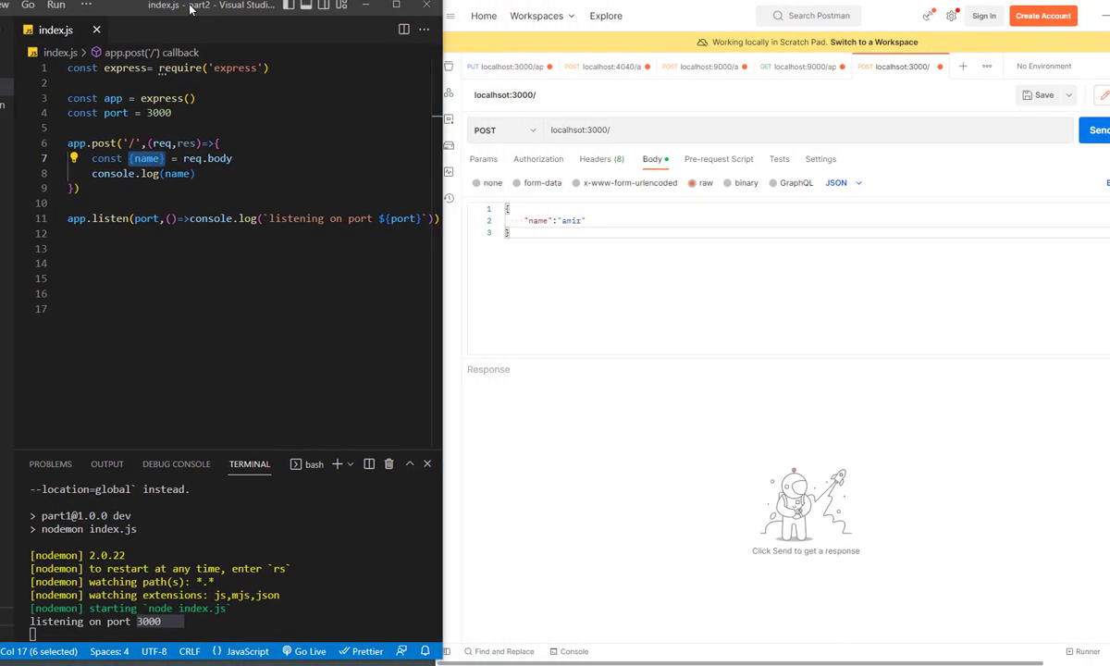
- Send the POST, fix the URL to localhost:3000/ and resend, getting a 500 error
{"action": "left_click", "coordinate": [1098, 130]}
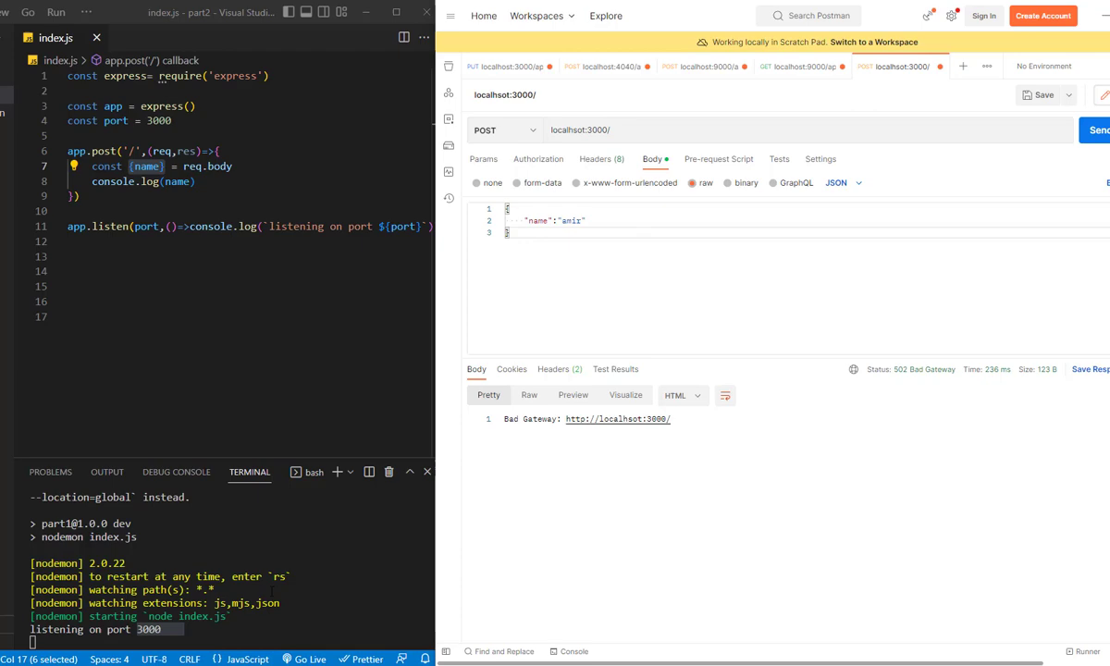
{"action": "mouse_move", "coordinate": [659, 228]}
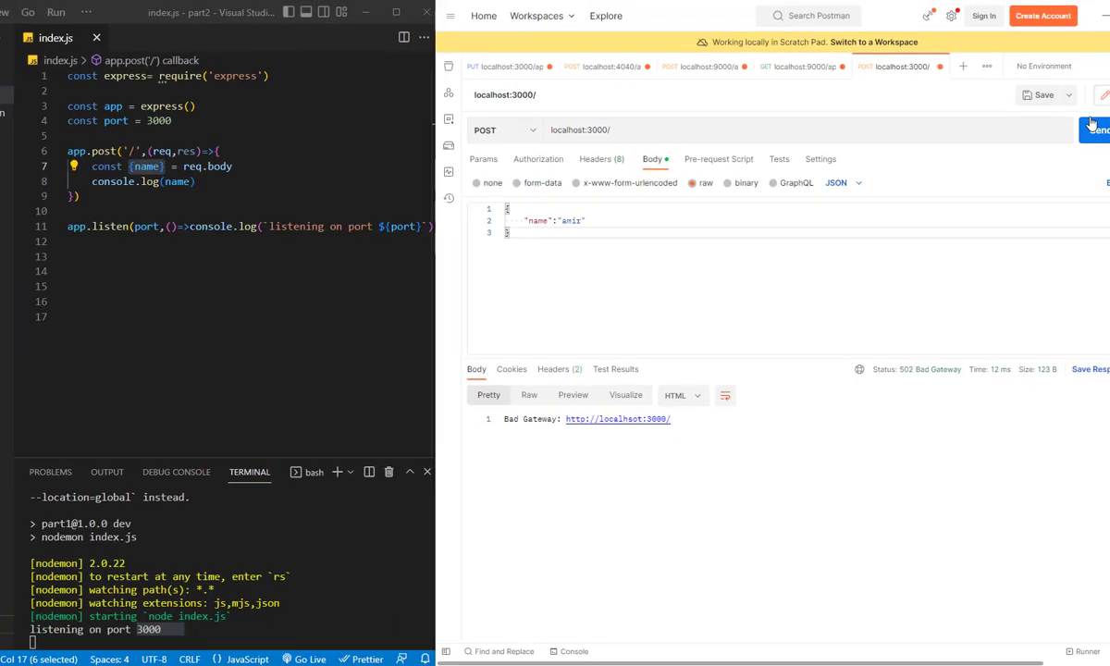
{"action": "left_click", "coordinate": [1094, 129]}
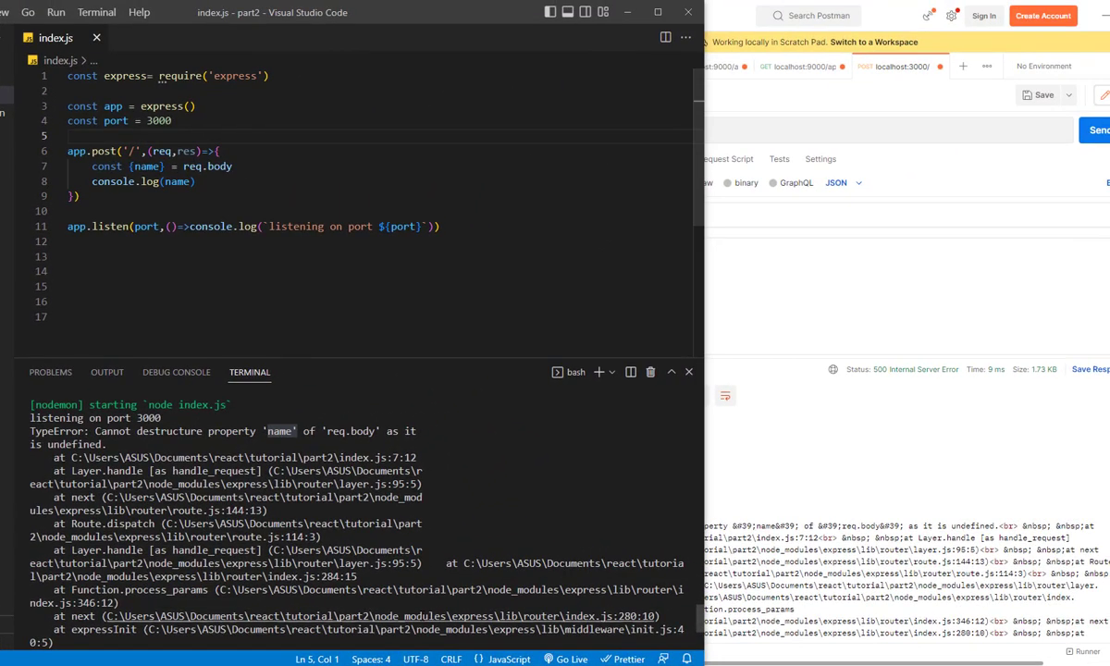
- Add app.use(express.json()) above the POST route and resend the Postman request
{"action": "type", "text": "const"}
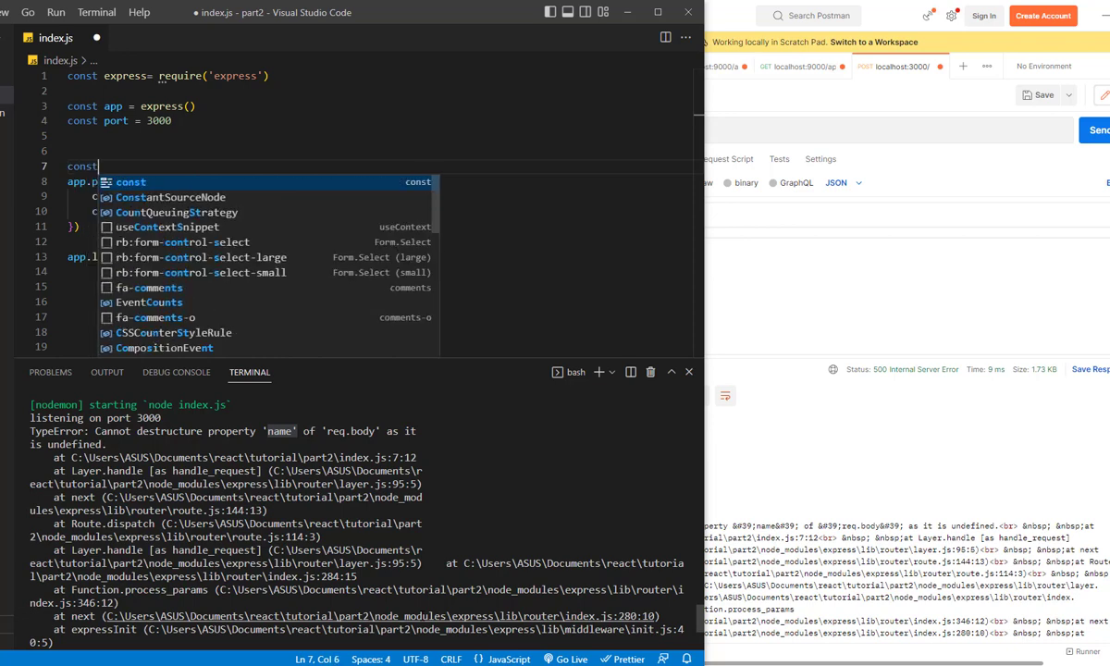
{"action": "key", "text": "Escape"}
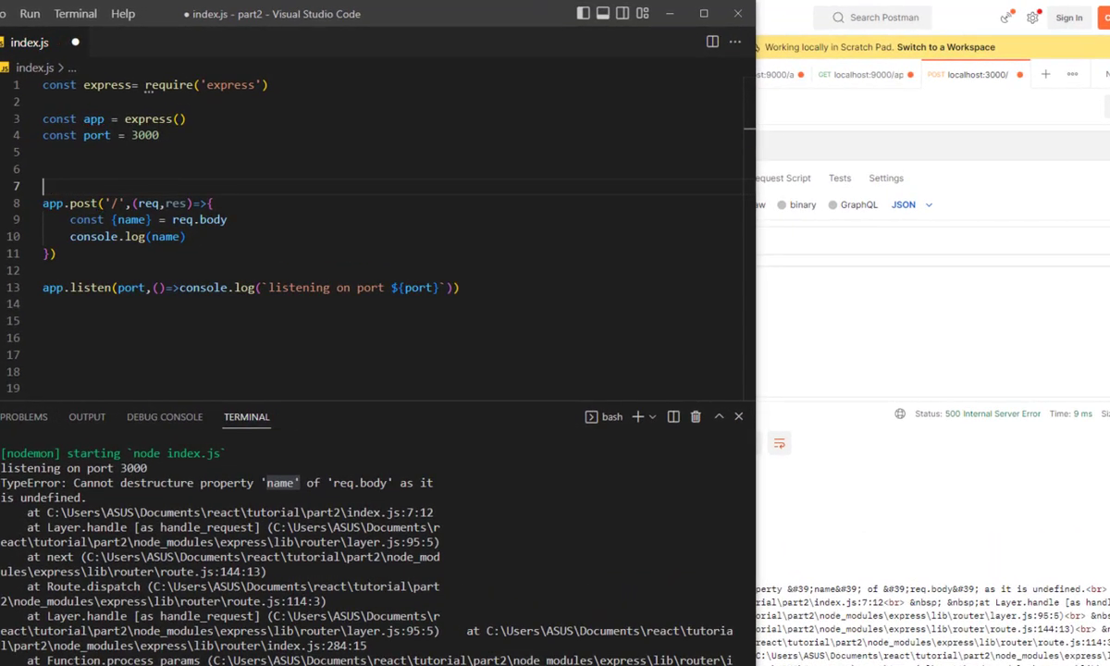
{"action": "type", "text": "app.use"}
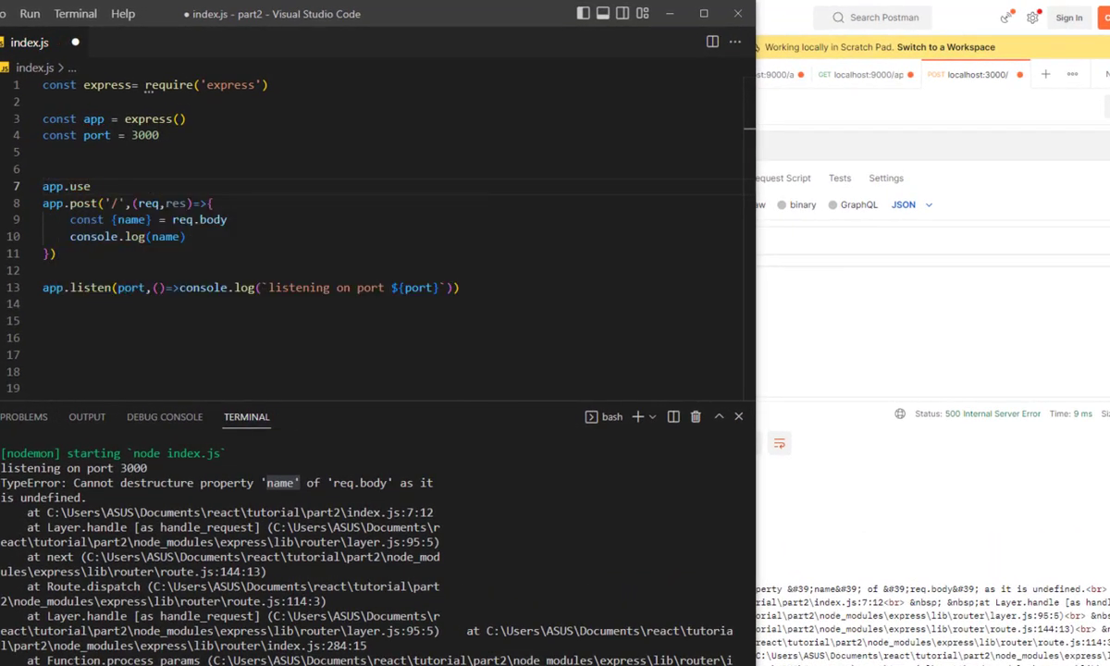
{"action": "type", "text": "express.json())"}
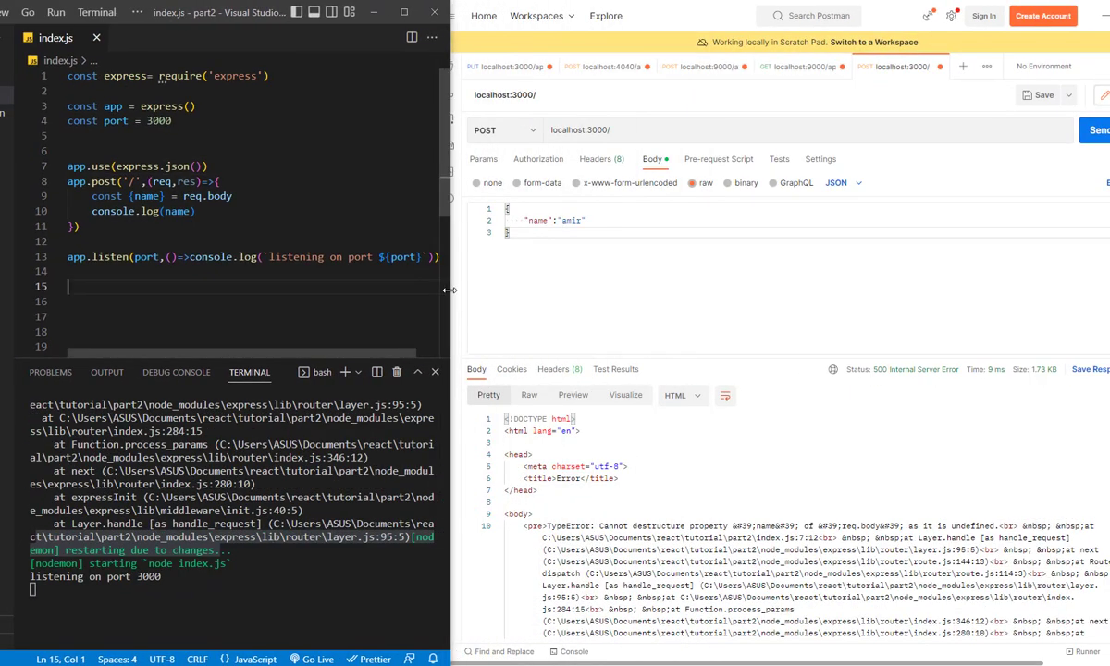
{"action": "left_click", "coordinate": [1096, 129]}
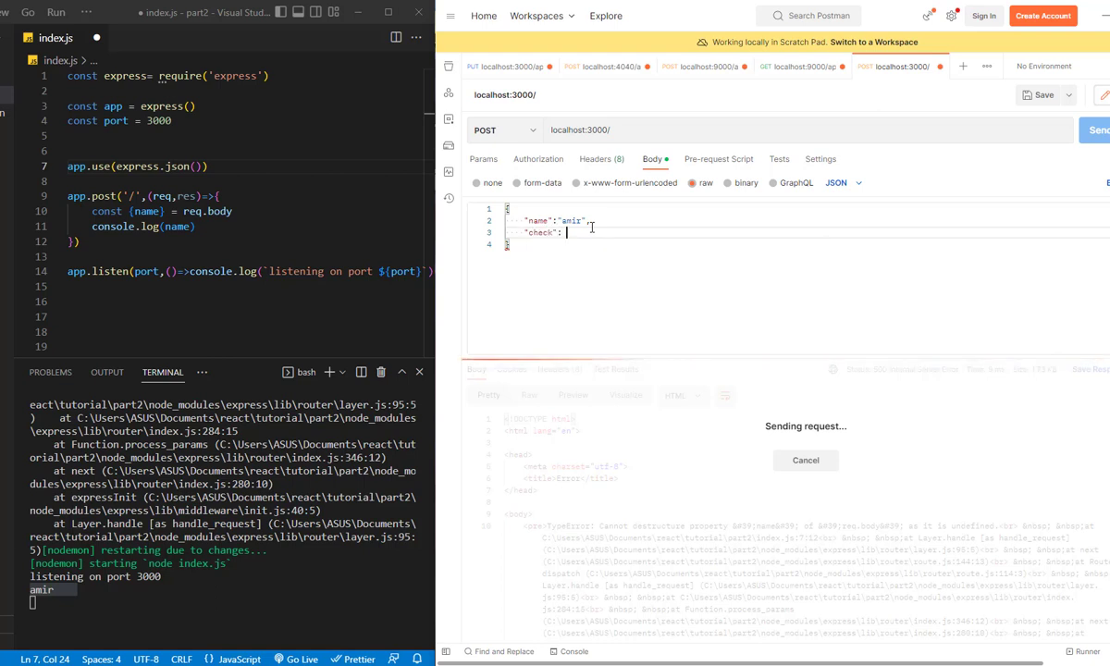
- Add "check": "checed" to the JSON body and cancel the pending request
{"action": "type", "text": "\"checed"}
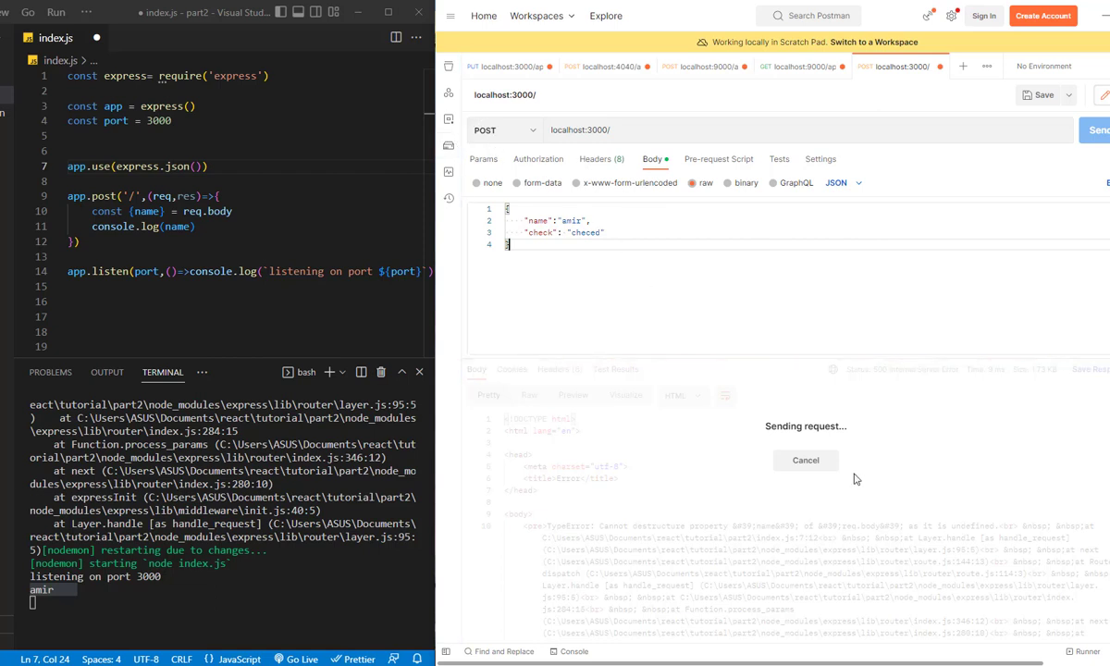
{"action": "left_click", "coordinate": [1096, 130]}
{"action": "type", "text": ","}
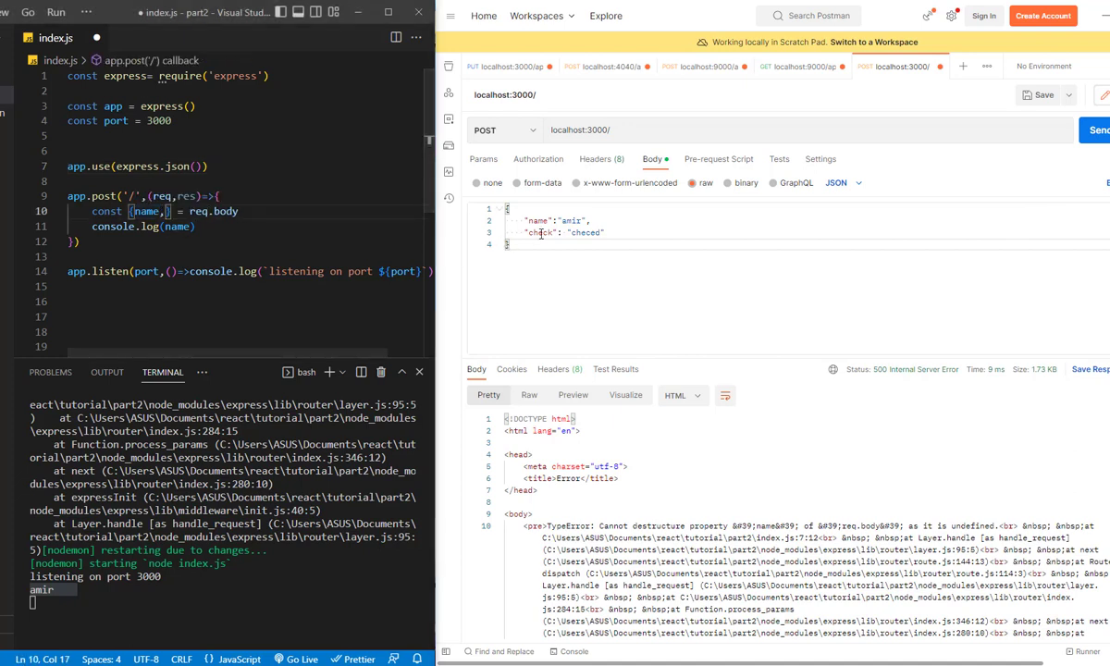
- Destructure {name, check} and log `name: ${name} | check: ${check}`
{"action": "double_click", "coordinate": [539, 233]}
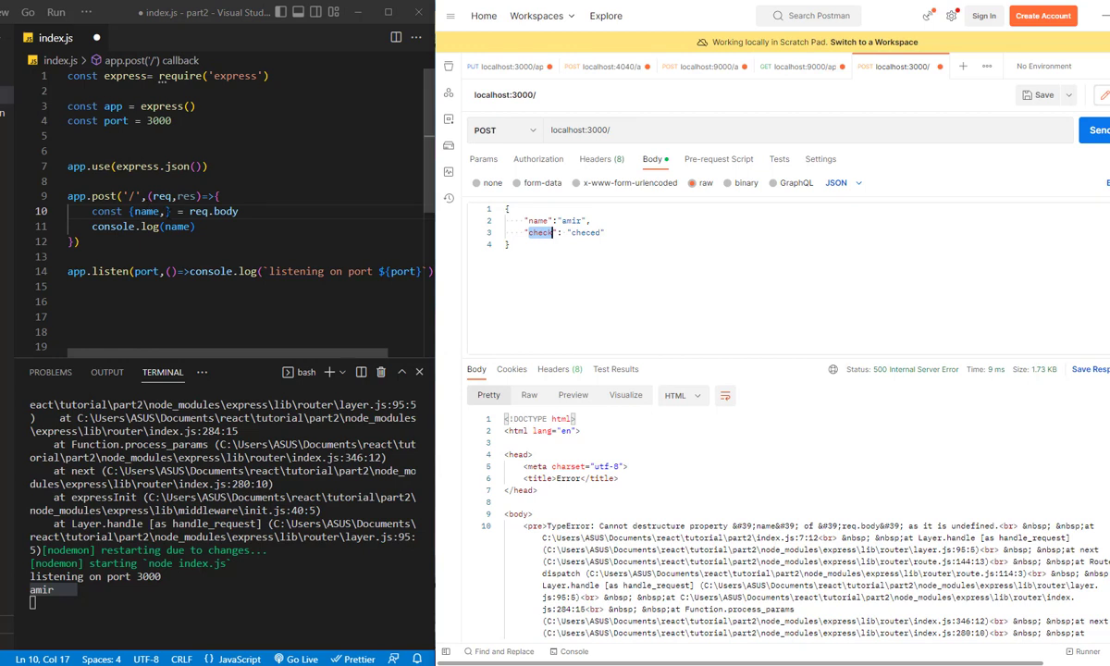
{"action": "type", "text": "check"}
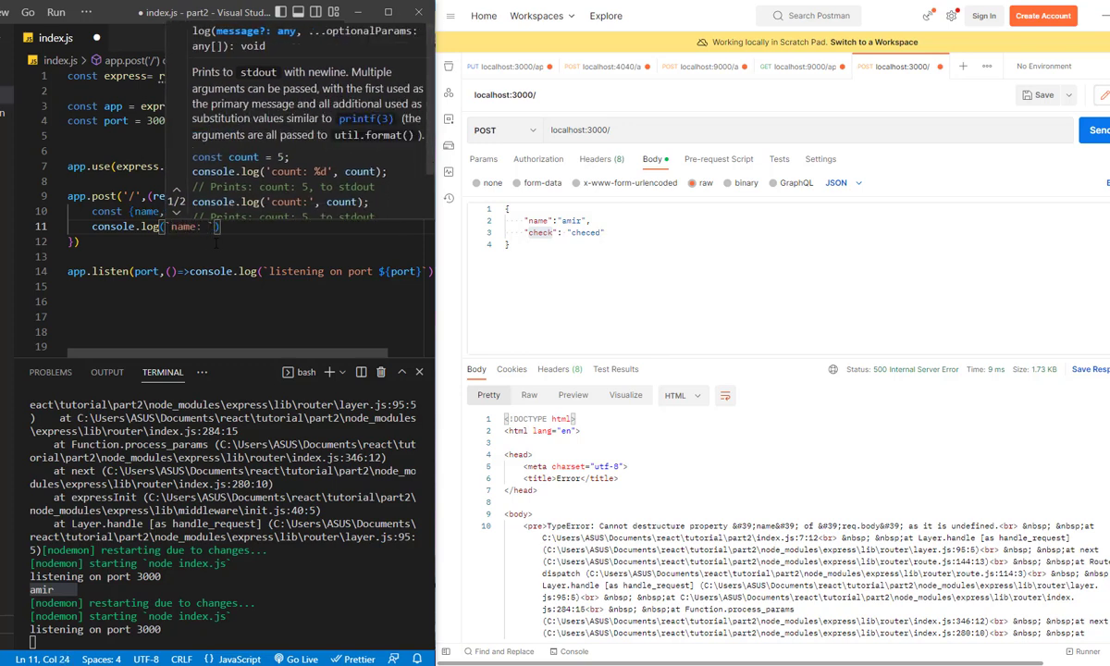
{"action": "type", "text": "${name} |"}
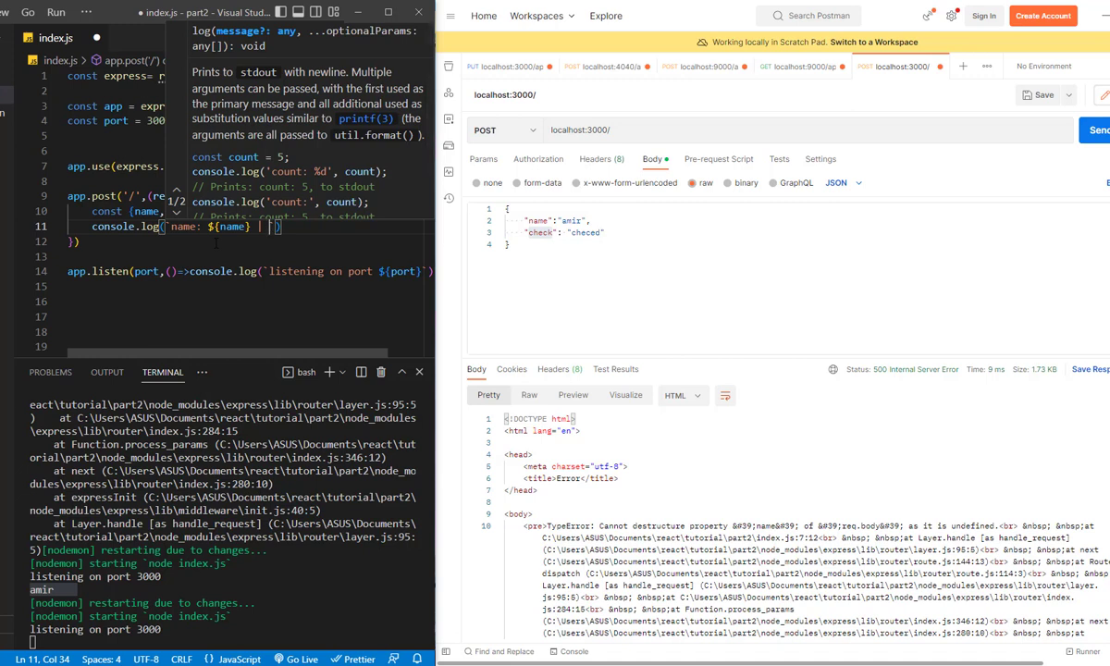
{"action": "type", "text": "check: ${"}
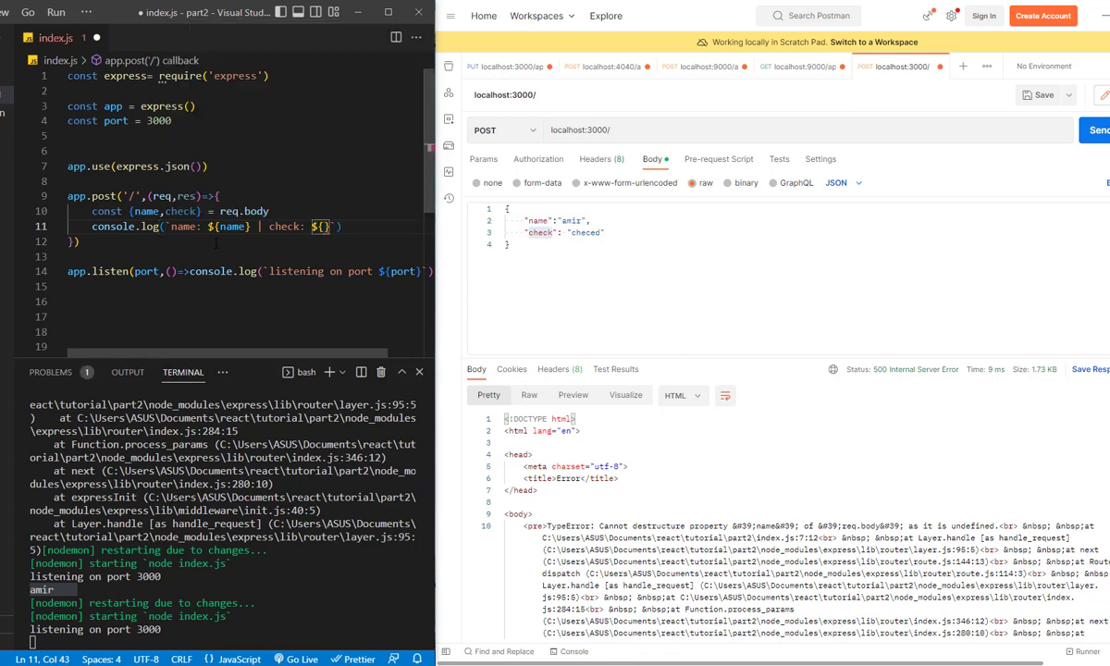
{"action": "type", "text": "check"}
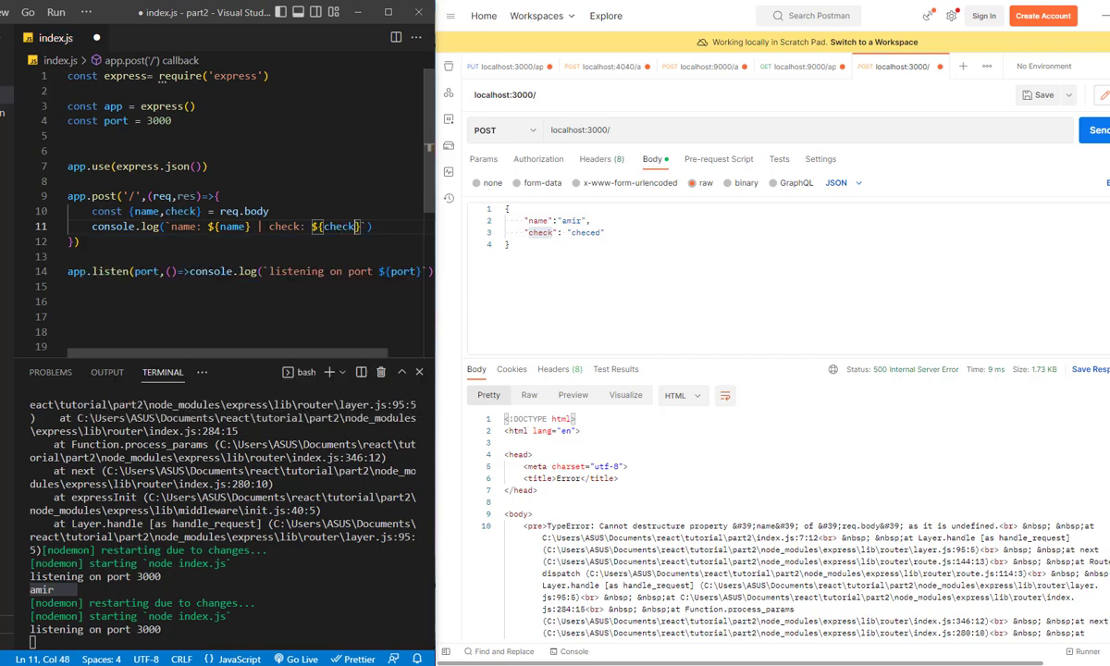